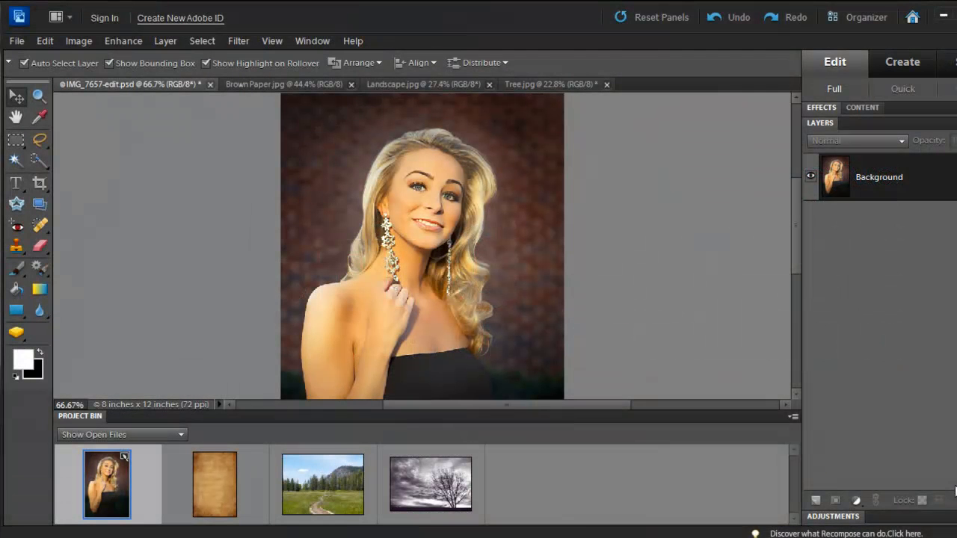
{"action": "mouse_move", "coordinate": [523, 276]}
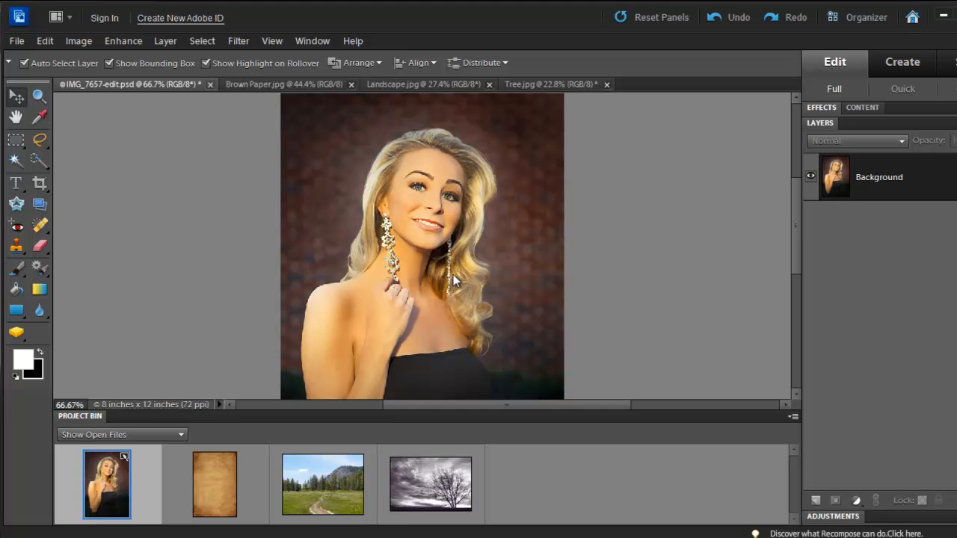
{"action": "mouse_move", "coordinate": [505, 501]}
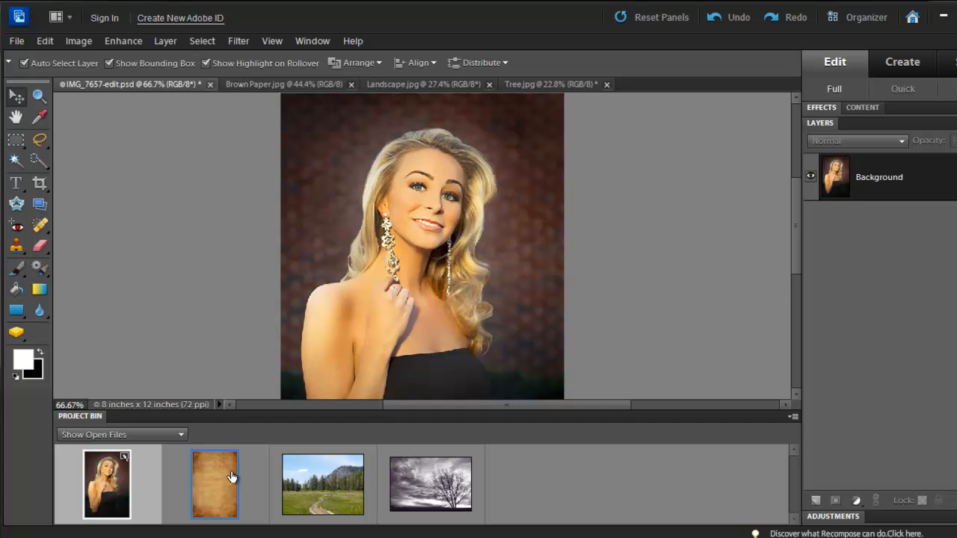
Step: Review the brown paper, landscape and tree photos, then return to the portrait
{"action": "left_click", "coordinate": [215, 484]}
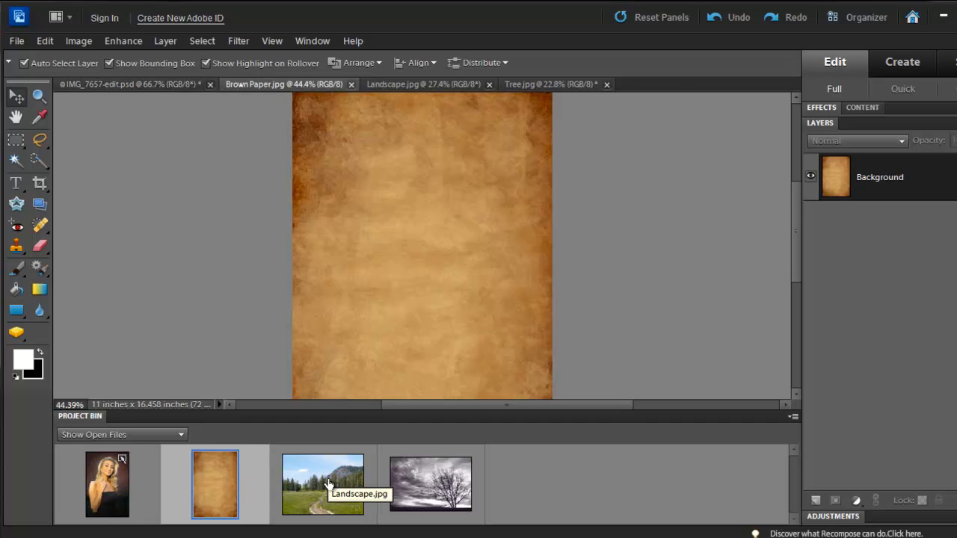
{"action": "left_click", "coordinate": [323, 484]}
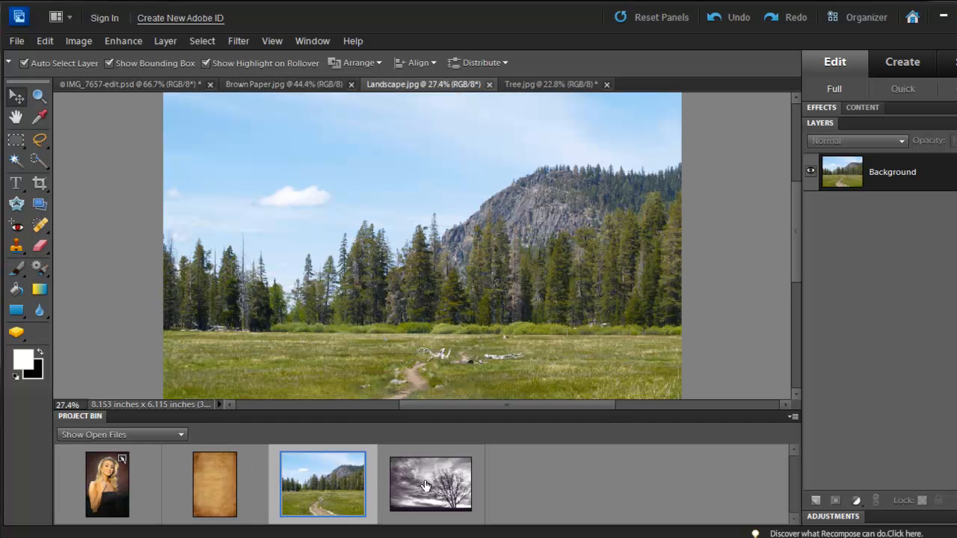
{"action": "left_click", "coordinate": [430, 484]}
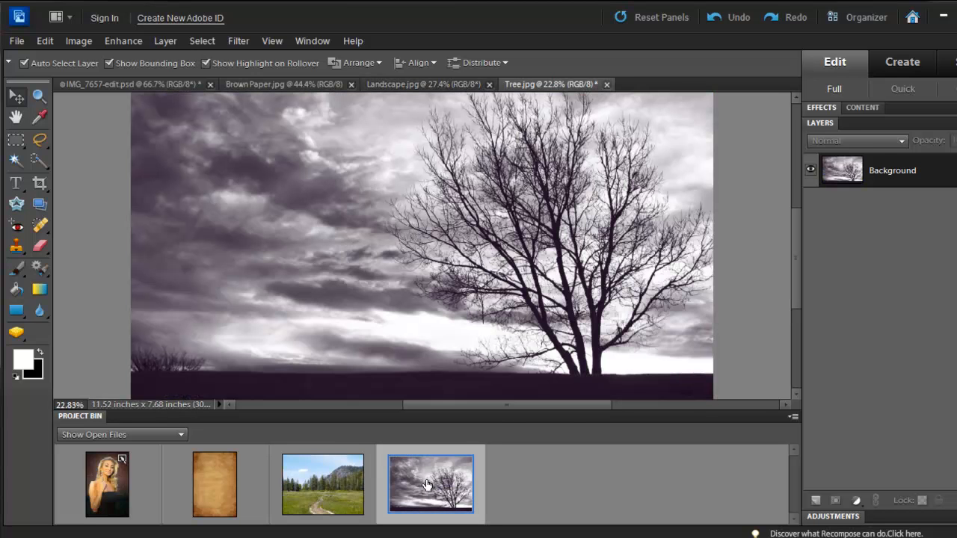
{"action": "mouse_move", "coordinate": [431, 484]}
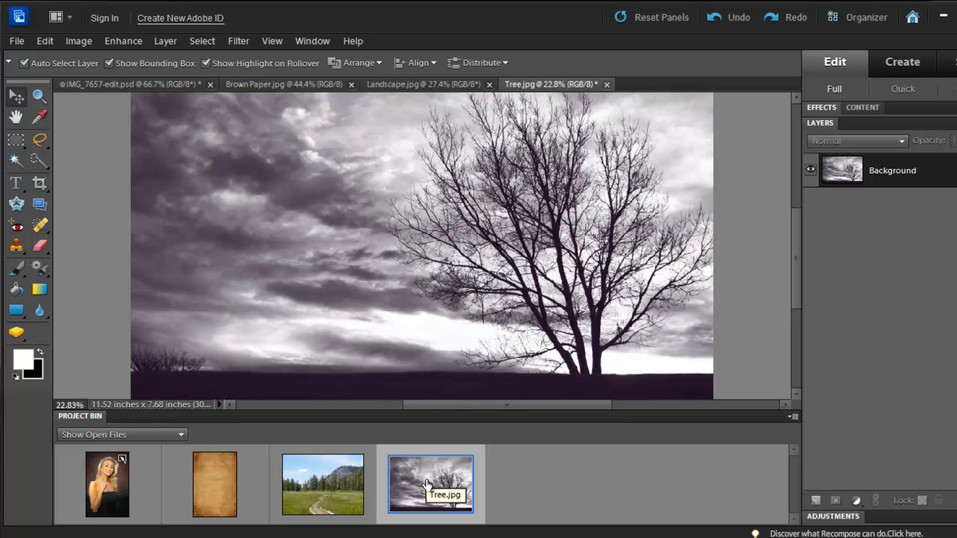
{"action": "mouse_move", "coordinate": [323, 493]}
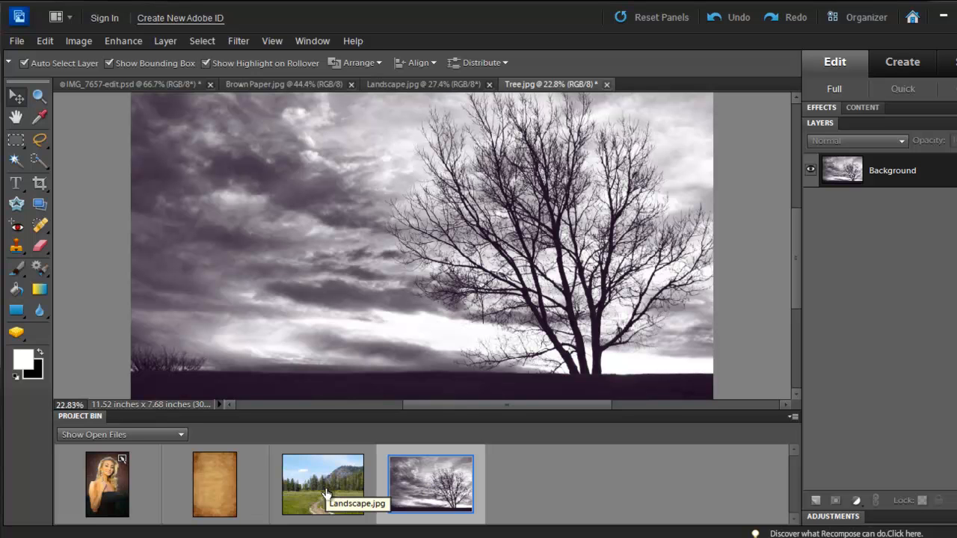
{"action": "mouse_move", "coordinate": [320, 478]}
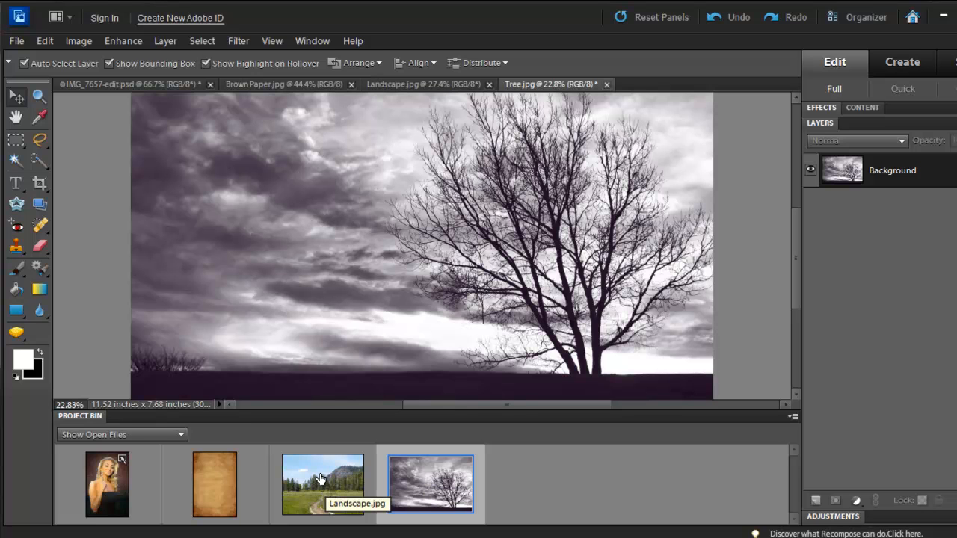
{"action": "left_click", "coordinate": [107, 484]}
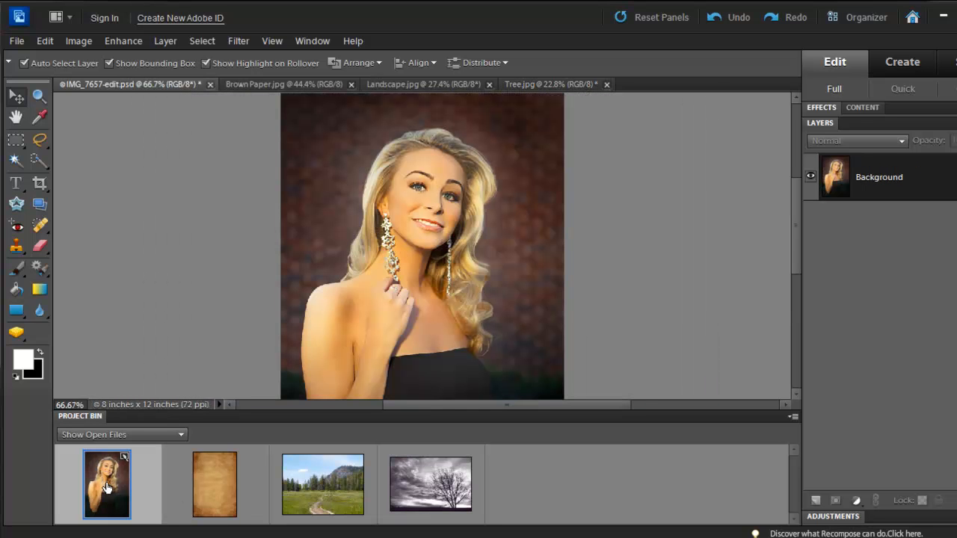
{"action": "mouse_move", "coordinate": [170, 388]}
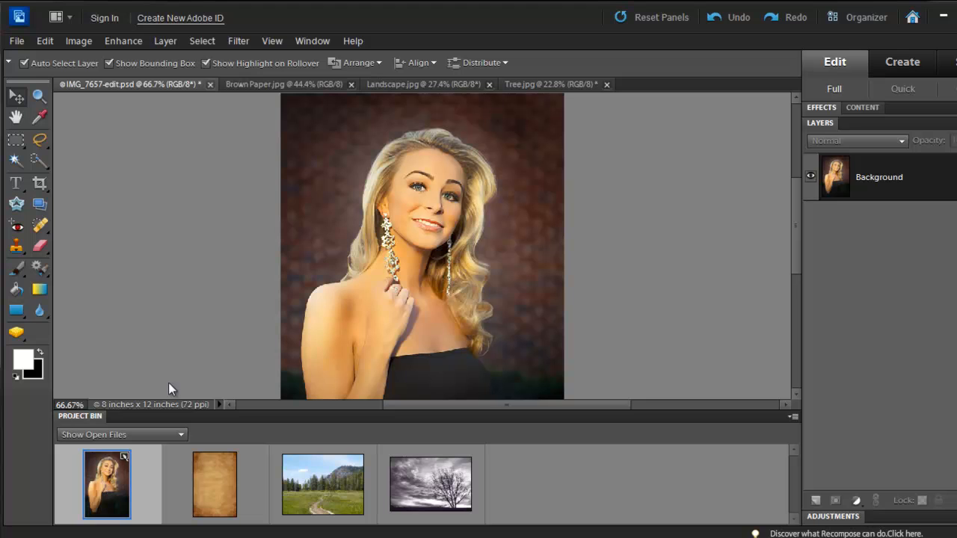
Step: Duplicate the portrait's Background layer with Ctrl+J
{"action": "key", "text": "ctrl+j"}
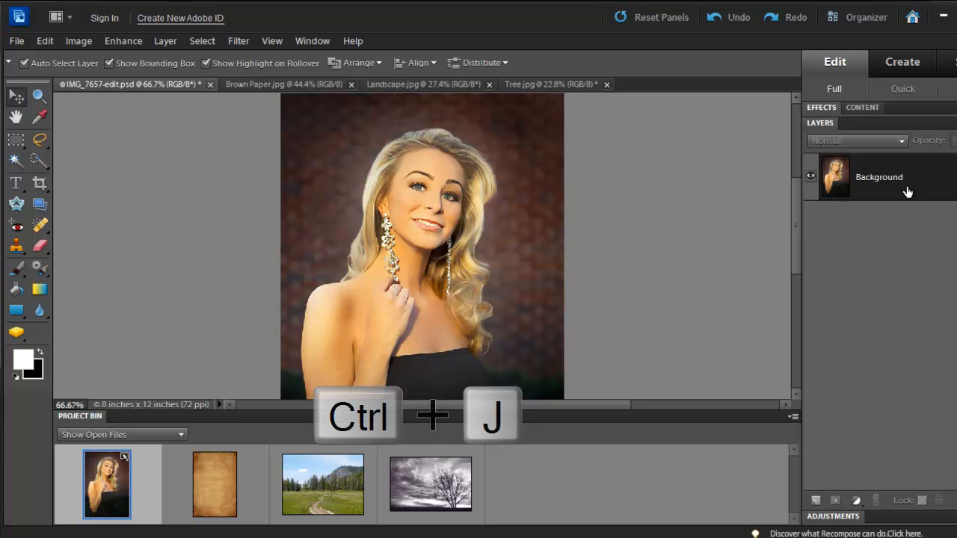
{"action": "key", "text": "ctrl+j"}
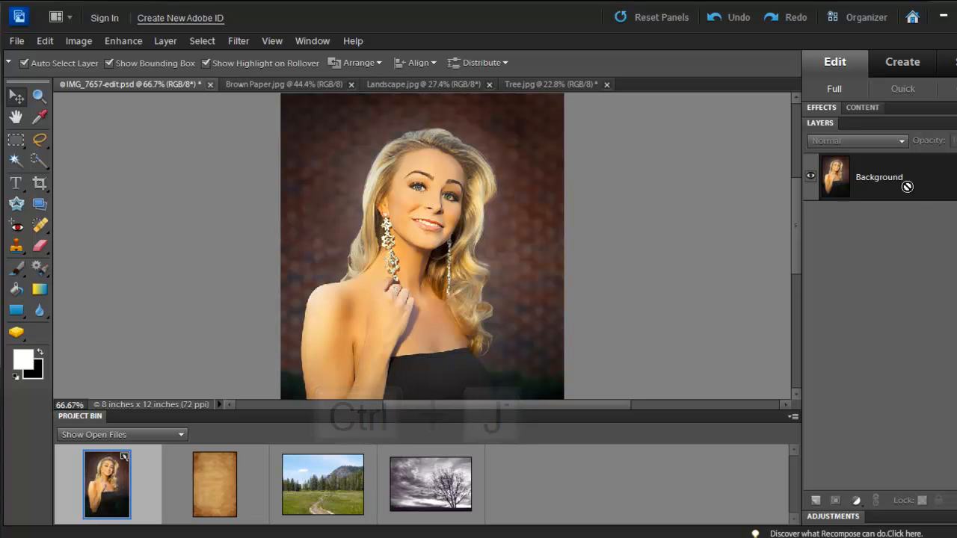
{"action": "key", "text": "ctrl+j"}
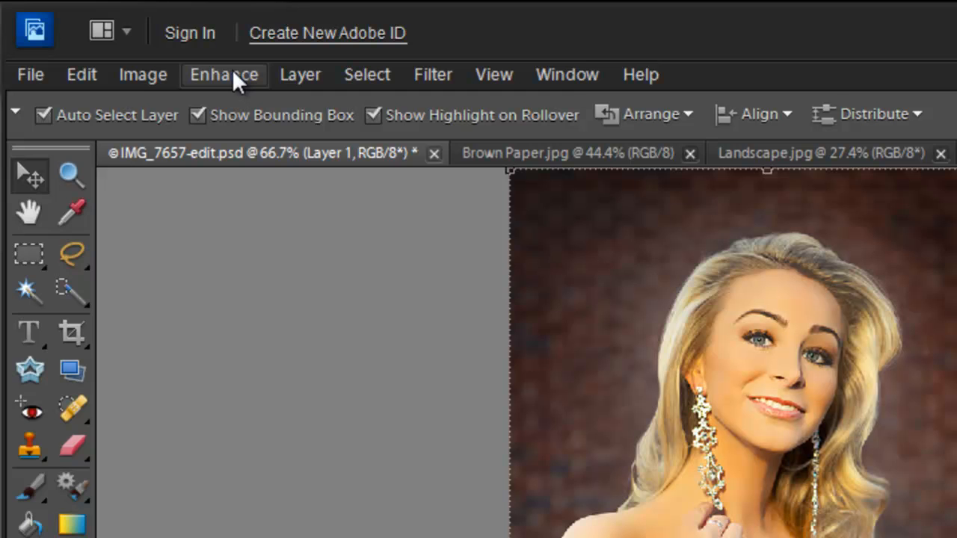
Step: Convert the duplicate layer to black and white using the Scenic Landscape style
{"action": "left_click", "coordinate": [224, 75]}
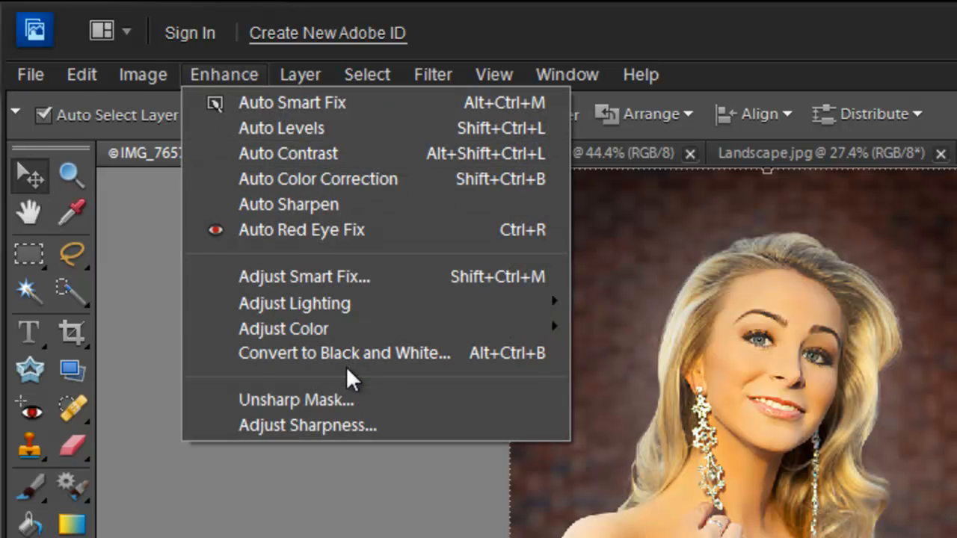
{"action": "mouse_move", "coordinate": [351, 353]}
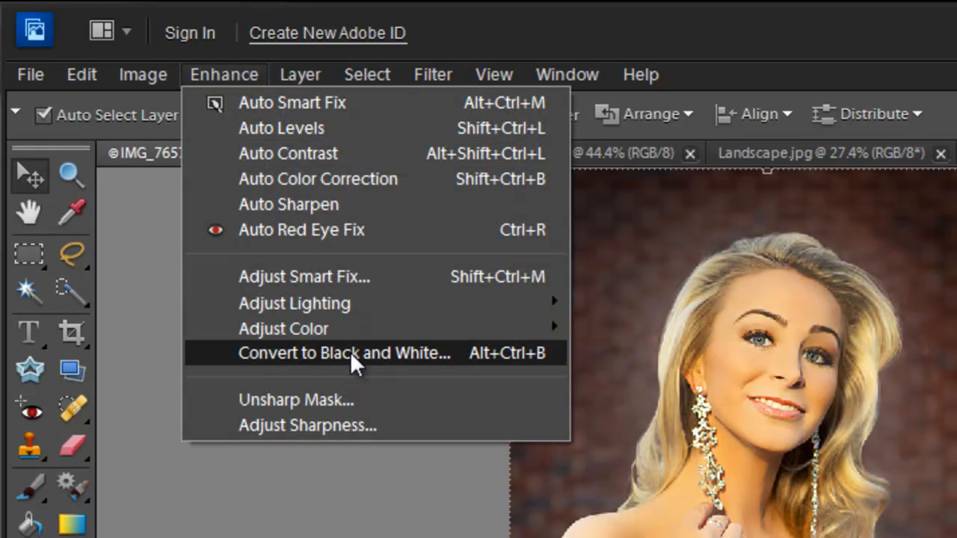
{"action": "left_click", "coordinate": [344, 353]}
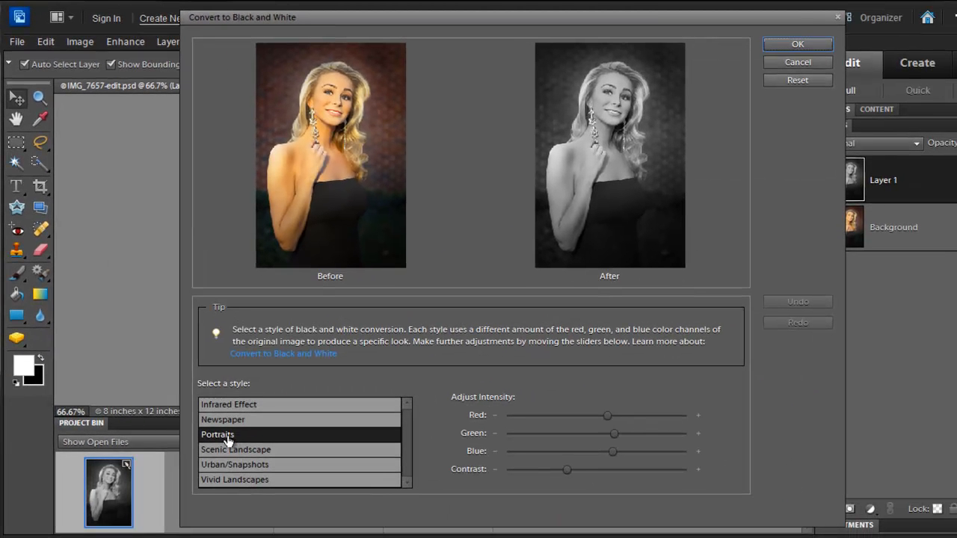
{"action": "left_click", "coordinate": [237, 448]}
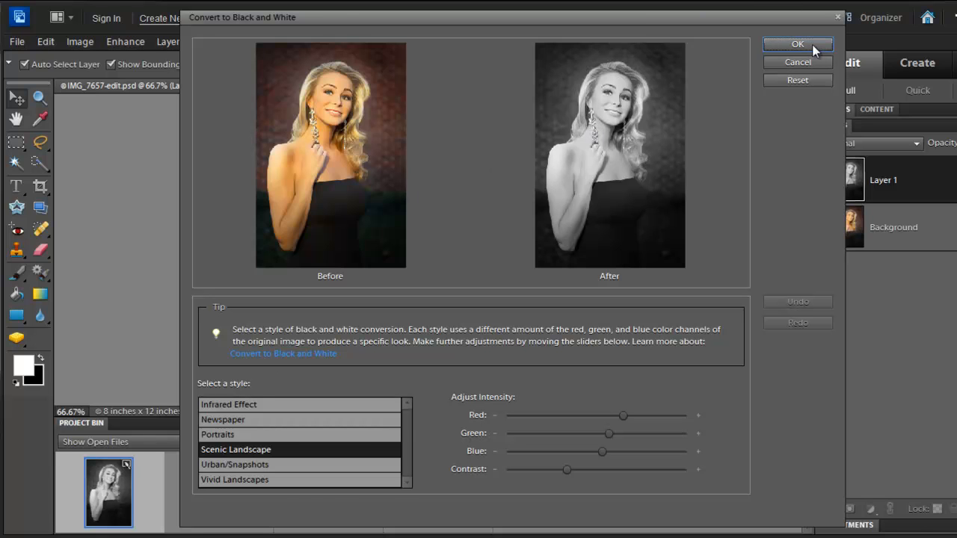
{"action": "left_click", "coordinate": [797, 45]}
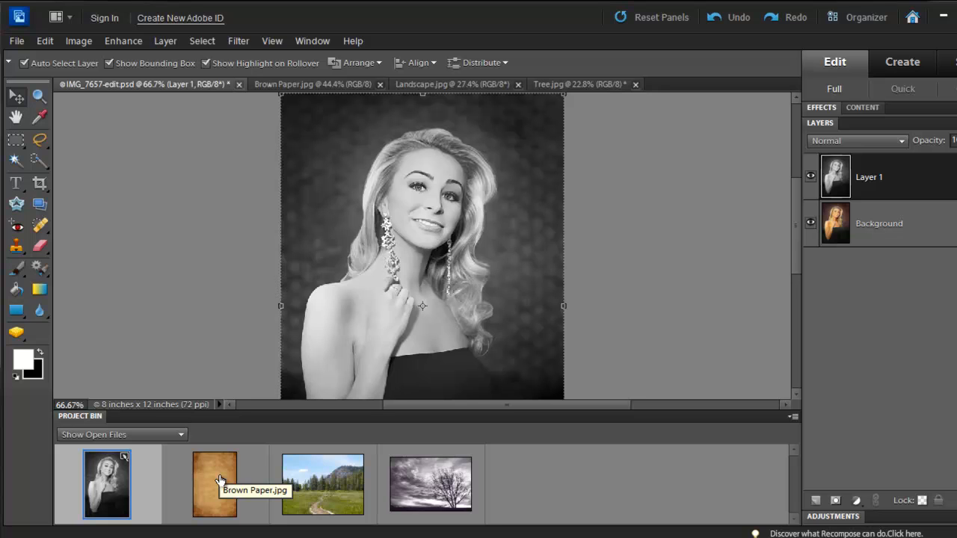
{"action": "mouse_move", "coordinate": [219, 480]}
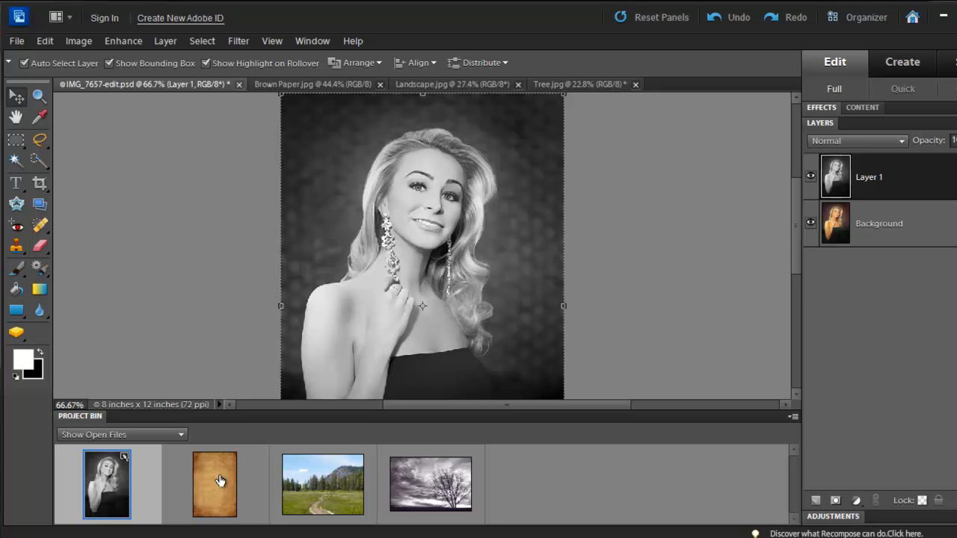
Step: Add Brown Paper.jpg as a layer over the portrait and blend it with Hard Light
{"action": "left_click", "coordinate": [215, 485]}
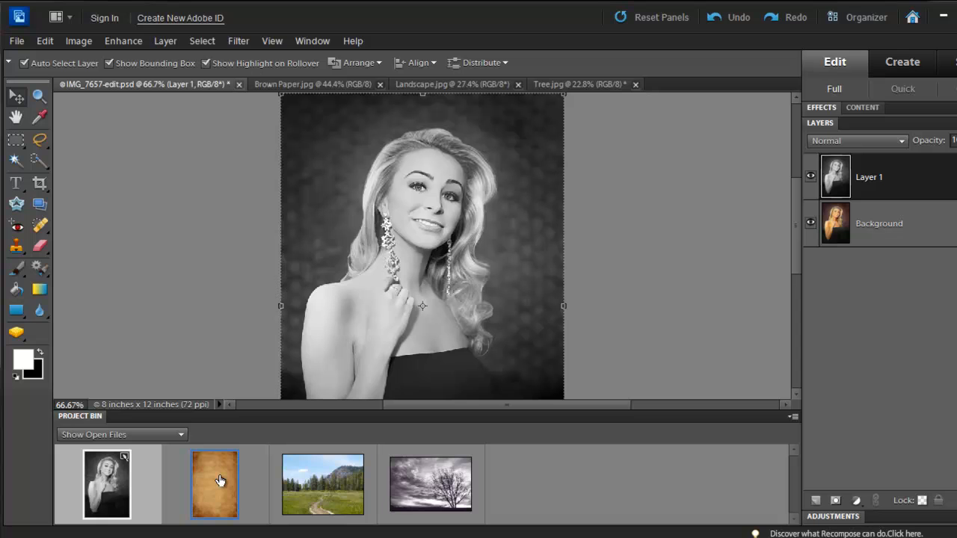
{"action": "left_click", "coordinate": [215, 485]}
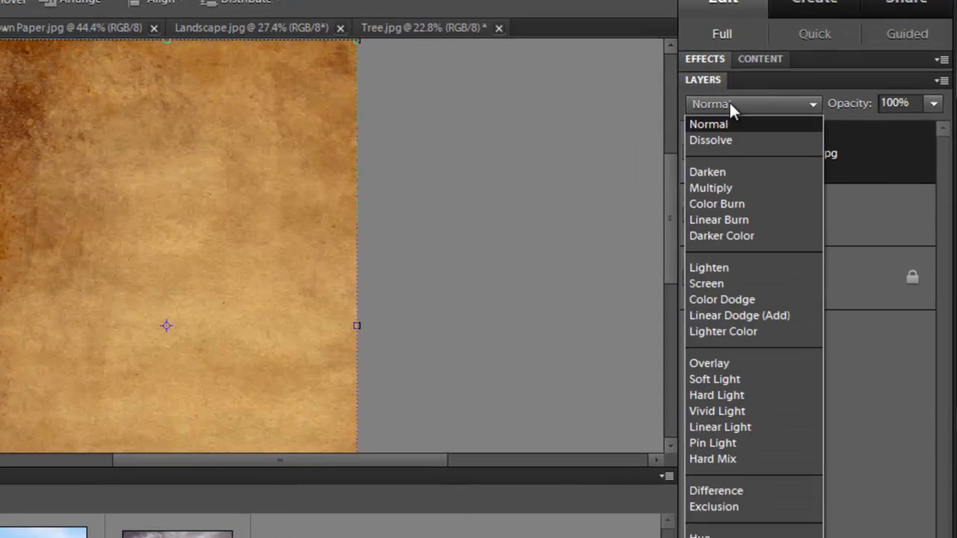
{"action": "mouse_move", "coordinate": [715, 395]}
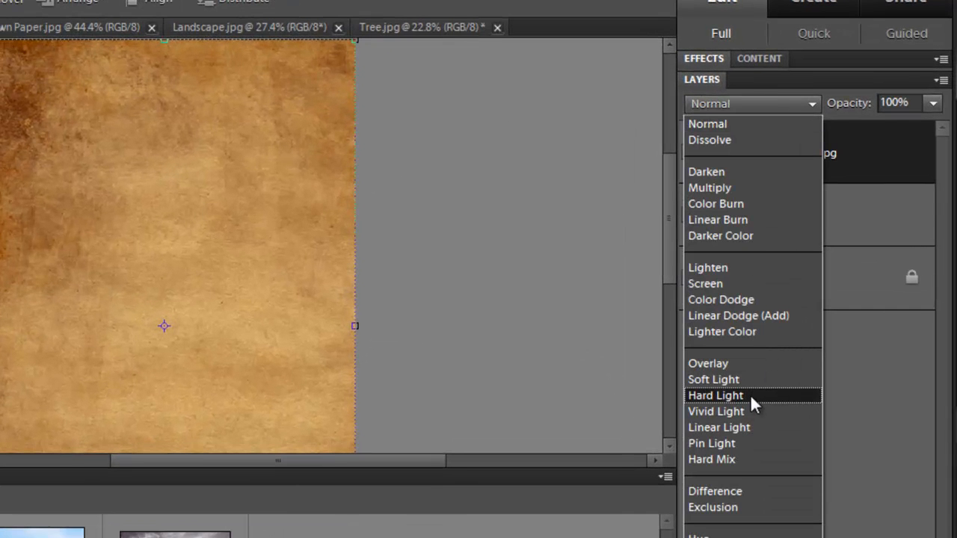
{"action": "left_click", "coordinate": [714, 395]}
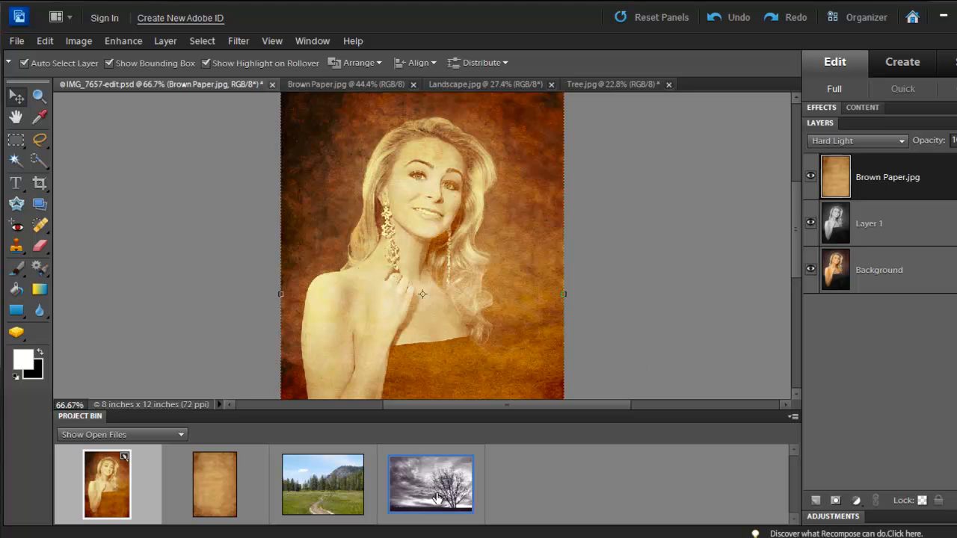
Step: Add the Tree.jpg layer and set its blend mode to Multiply
{"action": "left_click", "coordinate": [431, 484]}
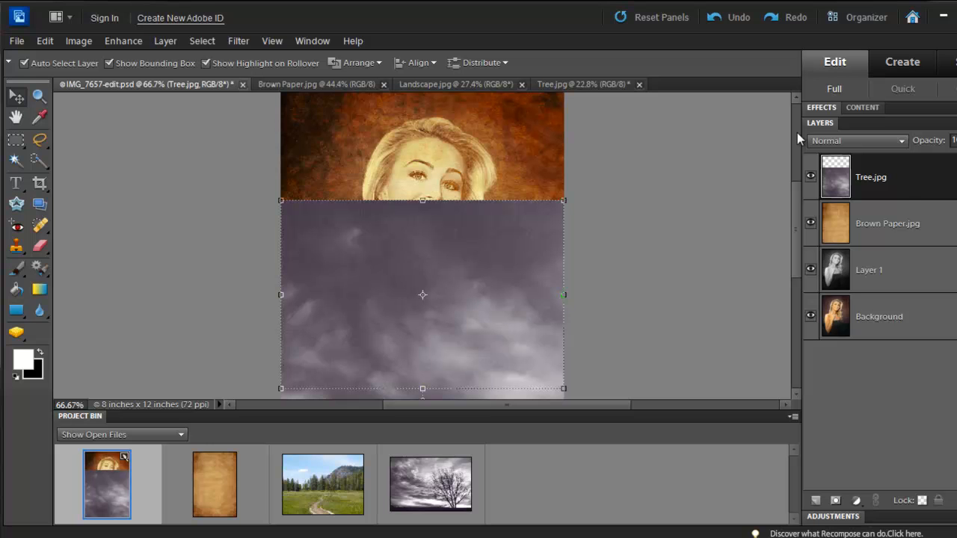
{"action": "left_click", "coordinate": [855, 141]}
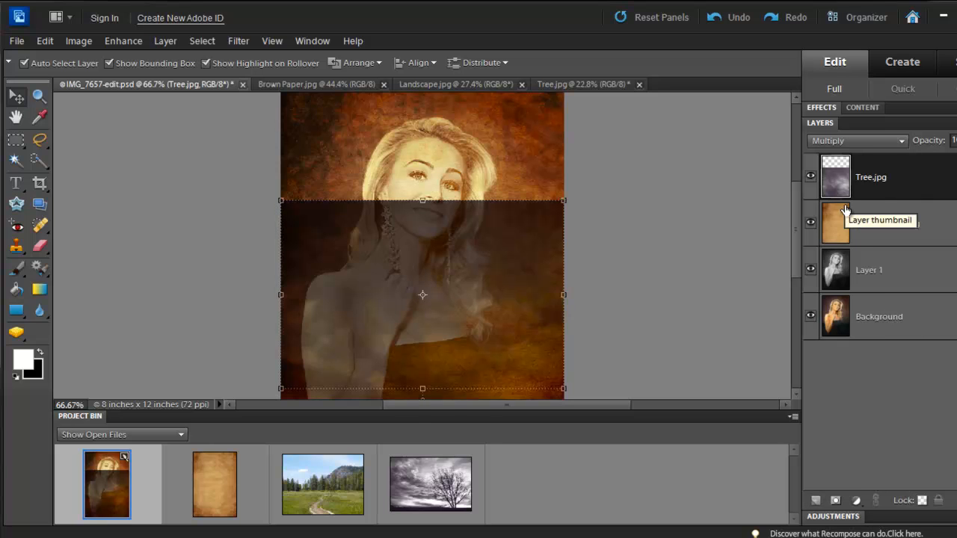
Step: Scale the Tree layer down proportionally to about 26.3% so it fits over the portrait
{"action": "key", "text": "ctrl+t"}
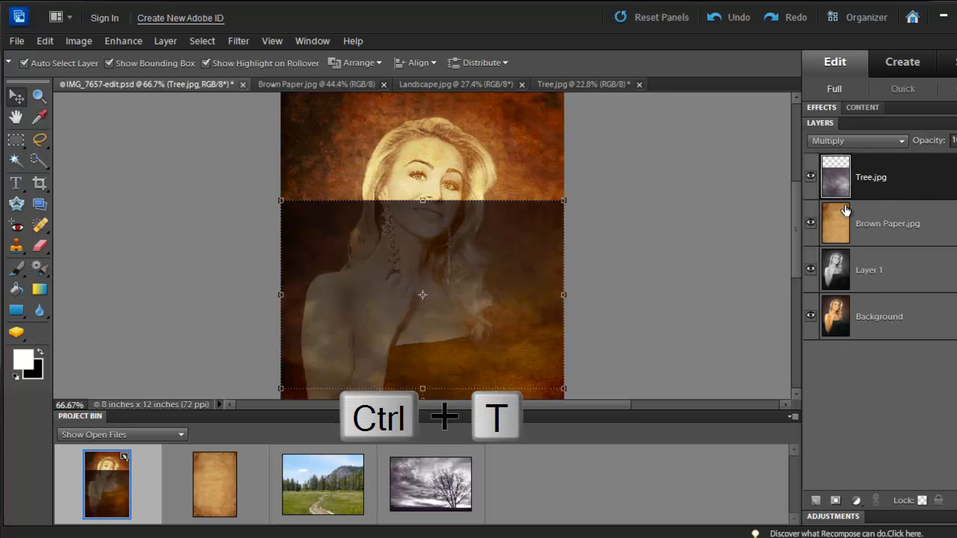
{"action": "key", "text": "ctrl+t"}
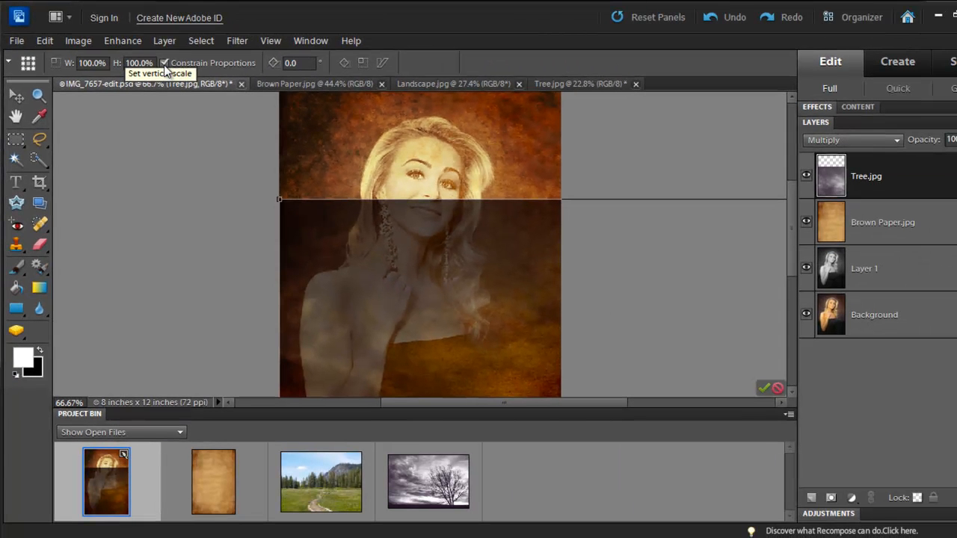
{"action": "left_click_drag", "start_coordinate": [278, 198], "coordinate": [350, 248]}
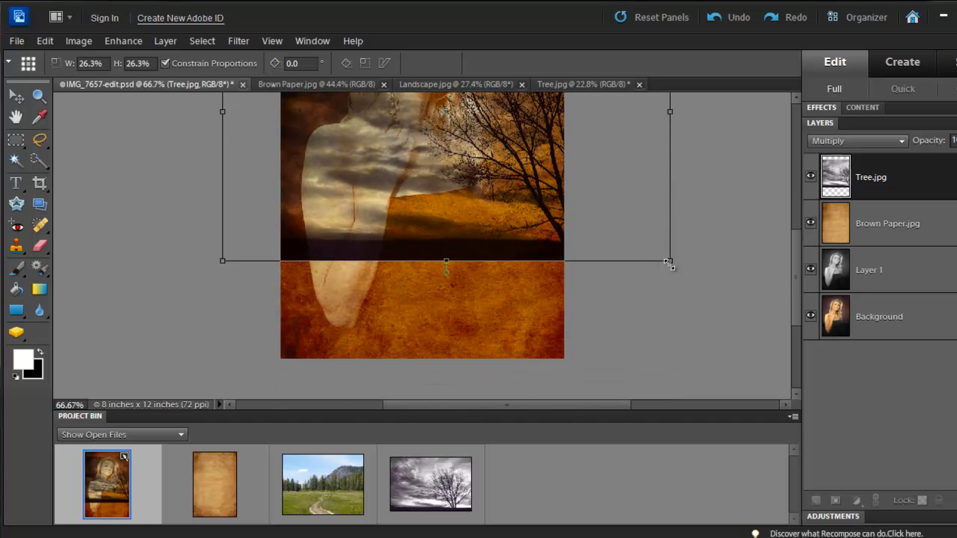
{"action": "left_click_drag", "start_coordinate": [670, 262], "coordinate": [781, 357]}
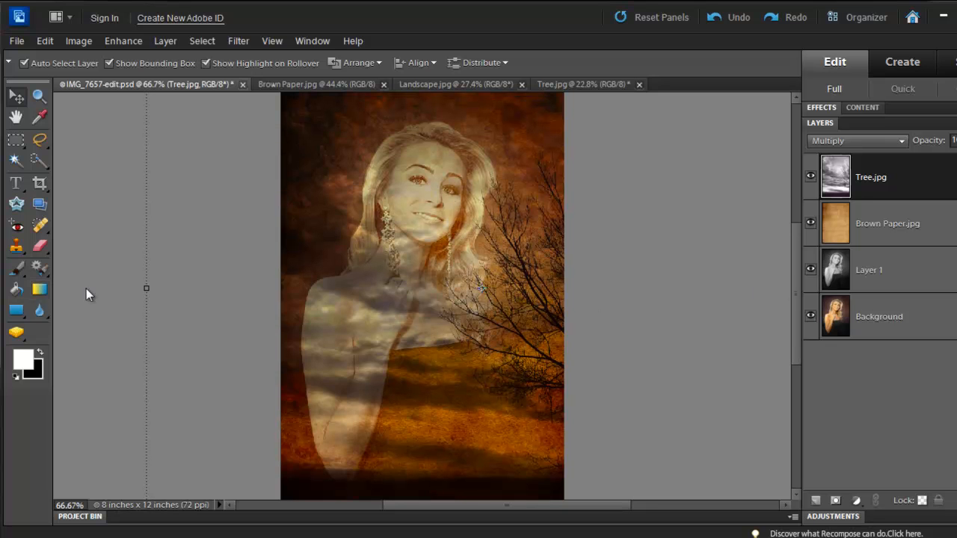
{"action": "mouse_move", "coordinate": [152, 261]}
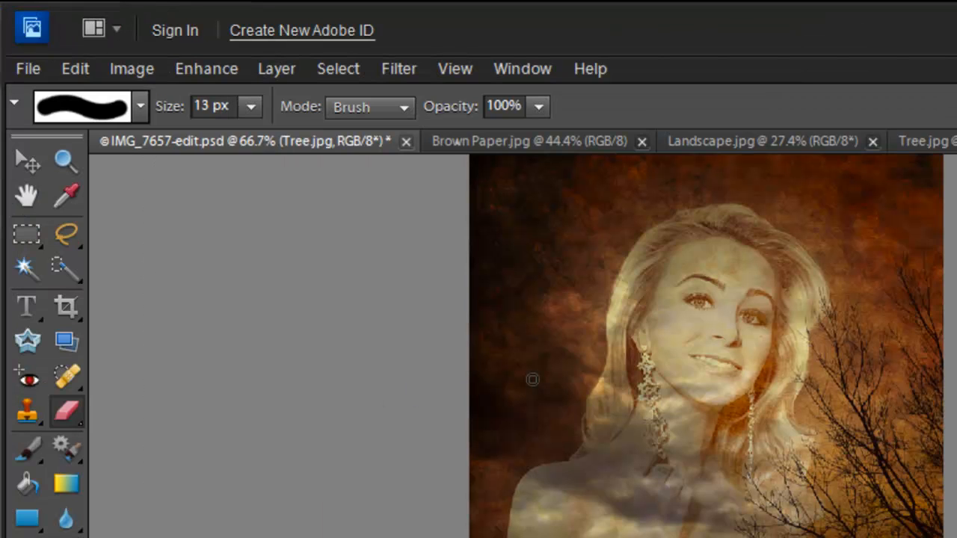
{"action": "mouse_move", "coordinate": [53, 418]}
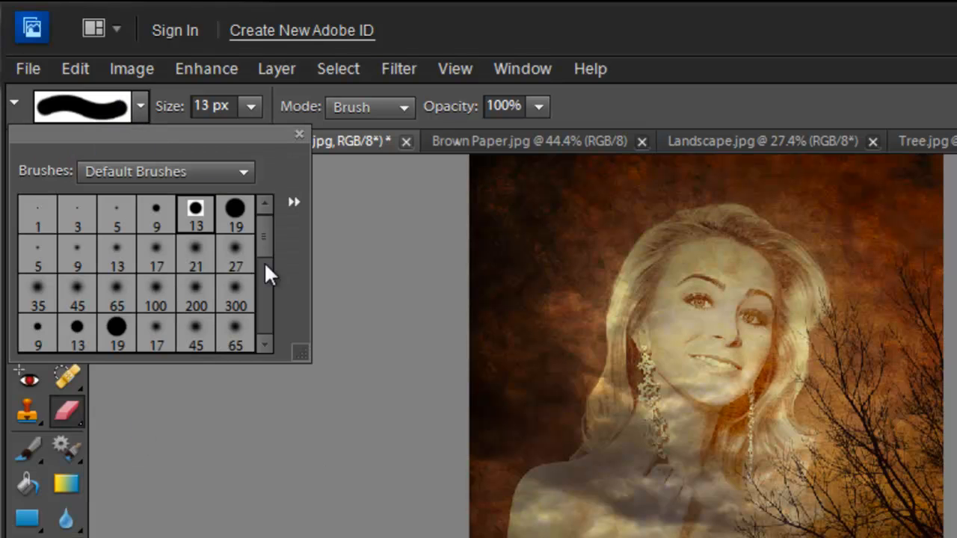
Step: Erase the tree over the woman's arm and chest with a soft 300 px, 50% opacity eraser
{"action": "left_click", "coordinate": [235, 287]}
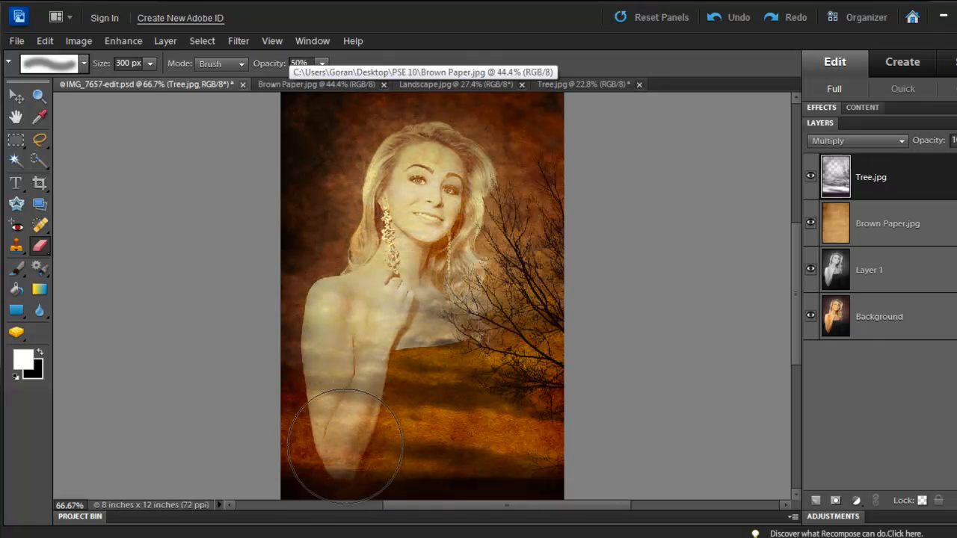
{"action": "left_click_drag", "start_coordinate": [344, 448], "coordinate": [397, 351]}
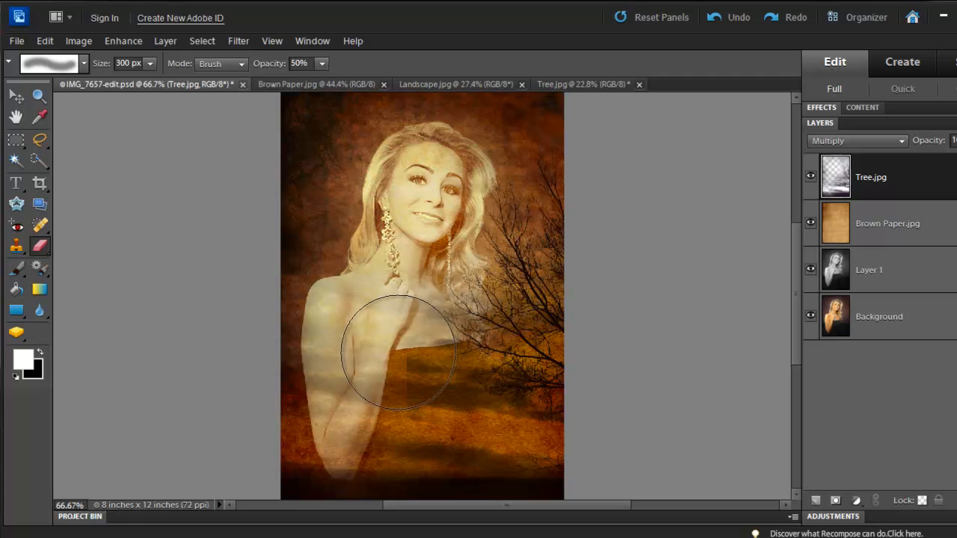
{"action": "left_click_drag", "start_coordinate": [397, 351], "coordinate": [422, 177]}
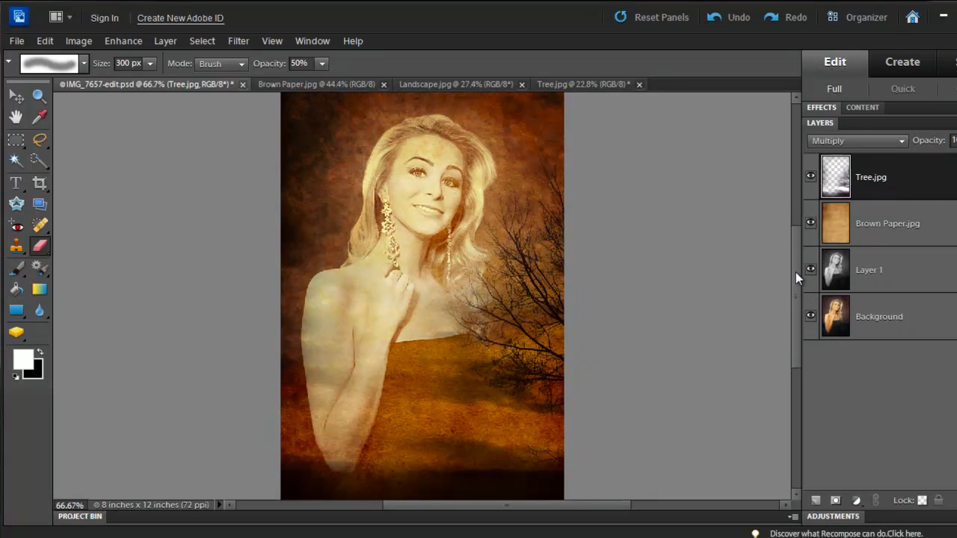
Step: Drag Landscape.jpg from the Project Bin onto the portrait as a layer at 100% opacity
{"action": "left_click", "coordinate": [810, 176]}
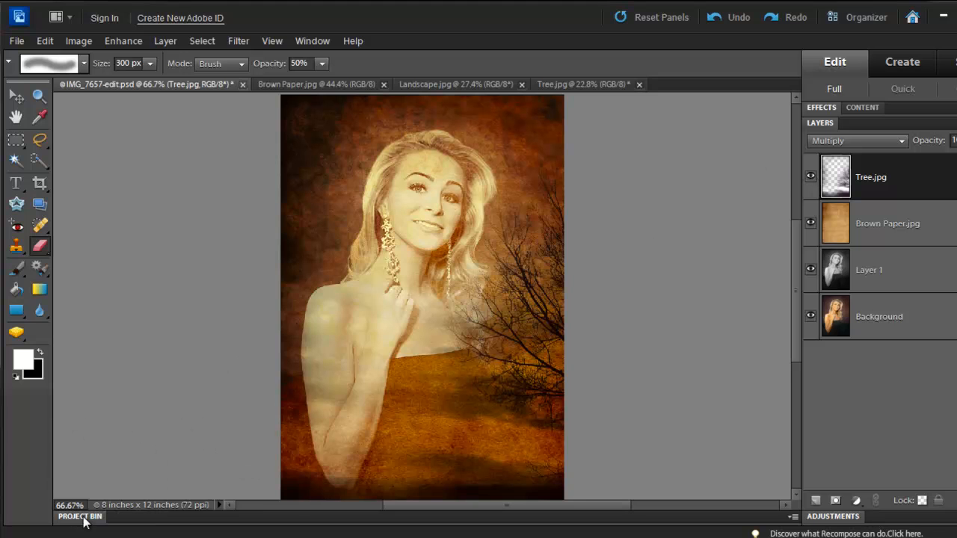
{"action": "left_click", "coordinate": [81, 517]}
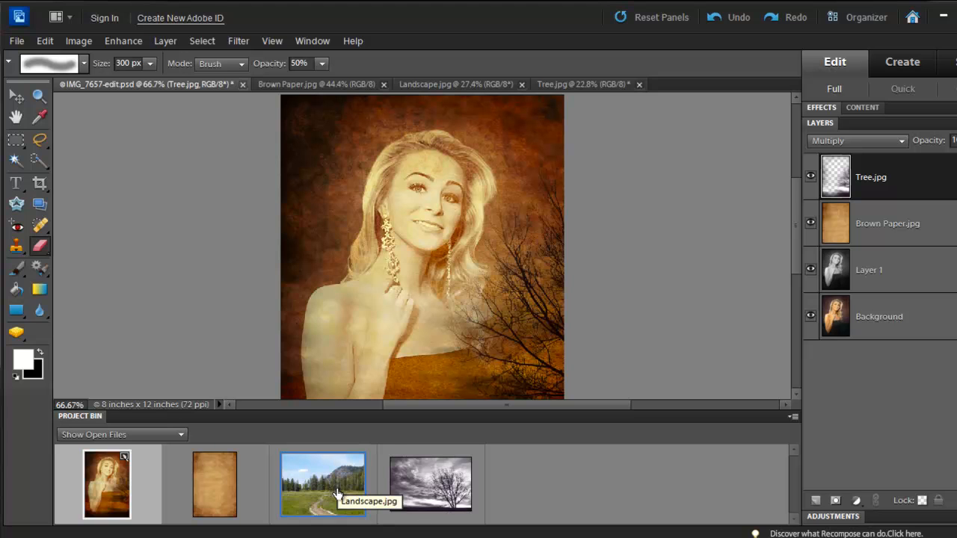
{"action": "left_click_drag", "start_coordinate": [322, 484], "coordinate": [407, 260]}
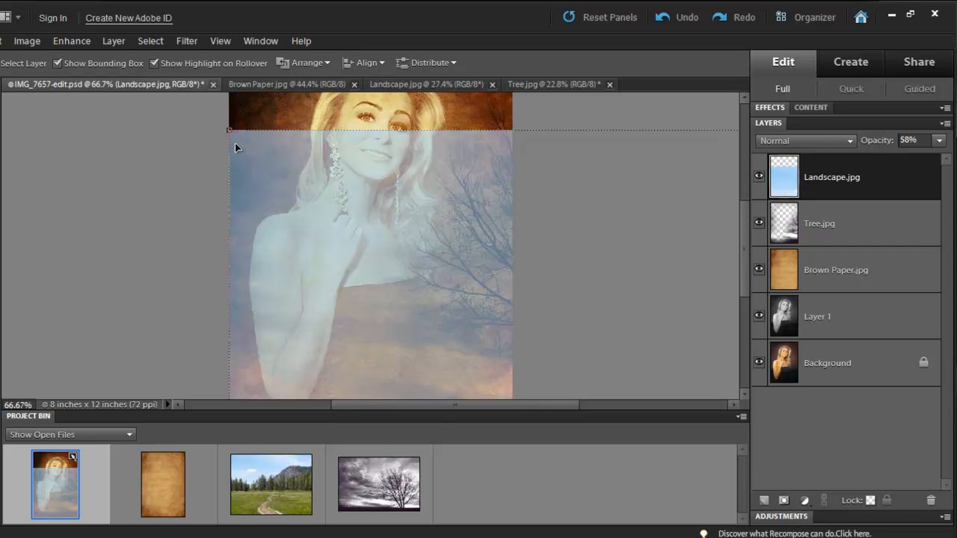
{"action": "left_click", "coordinate": [238, 147]}
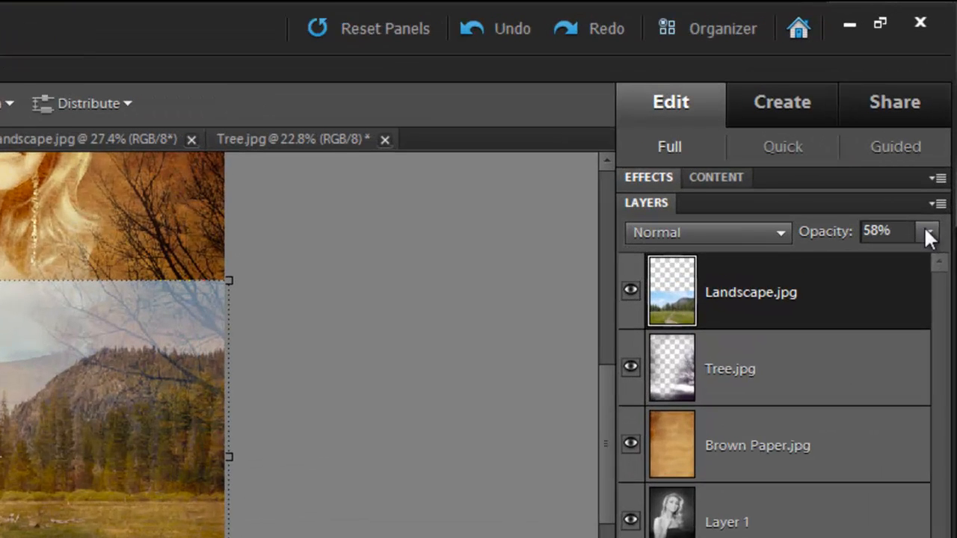
{"action": "left_click", "coordinate": [927, 232]}
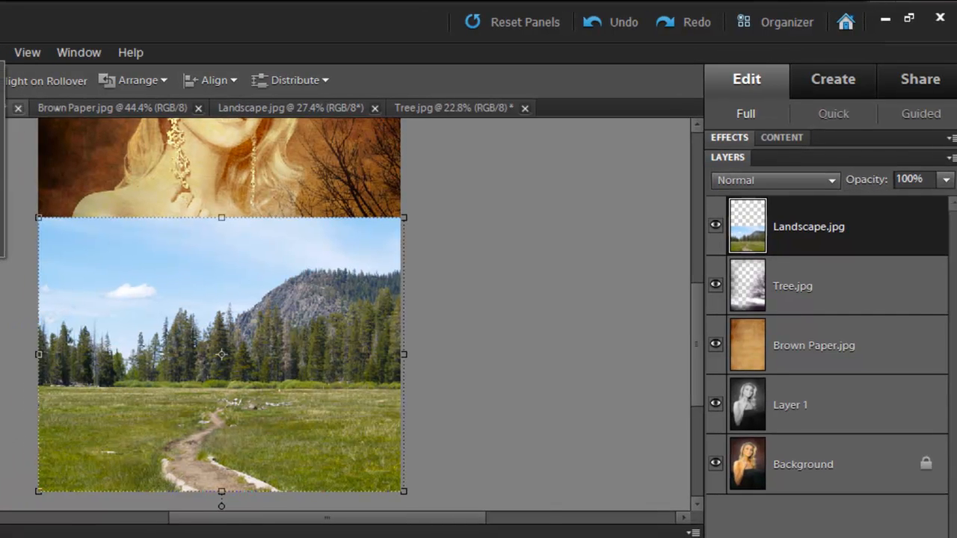
Step: Convert the Landscape layer to black and white and blend it with Multiply
{"action": "left_click", "coordinate": [36, 51]}
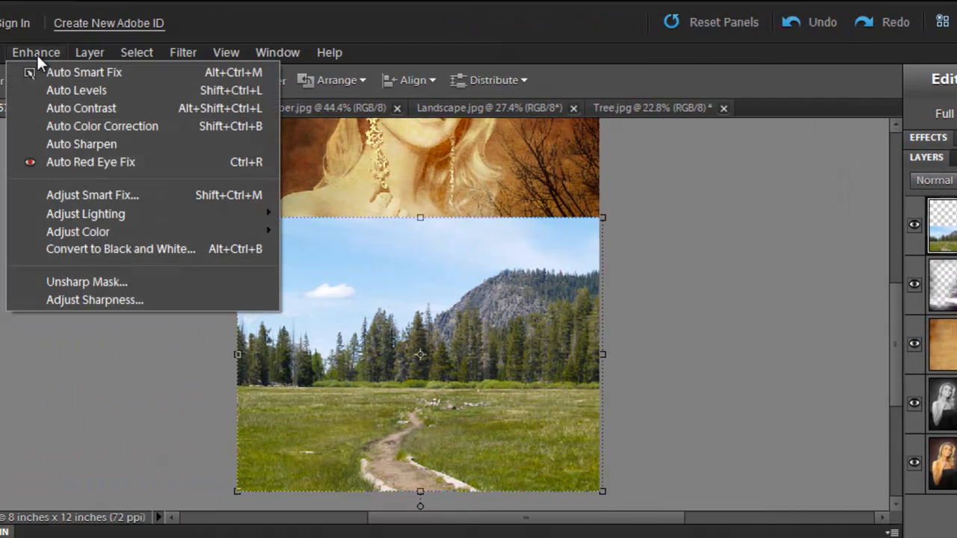
{"action": "mouse_move", "coordinate": [119, 248]}
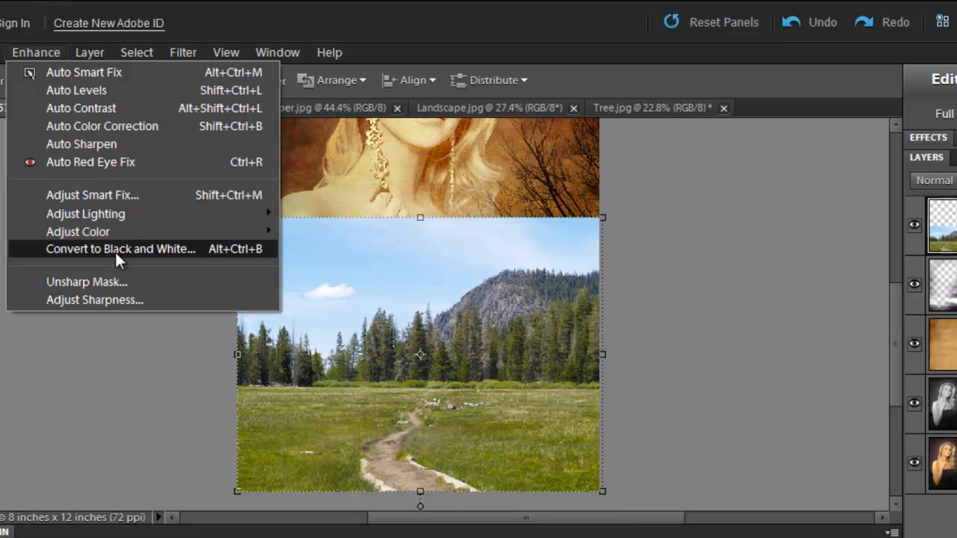
{"action": "left_click", "coordinate": [119, 248]}
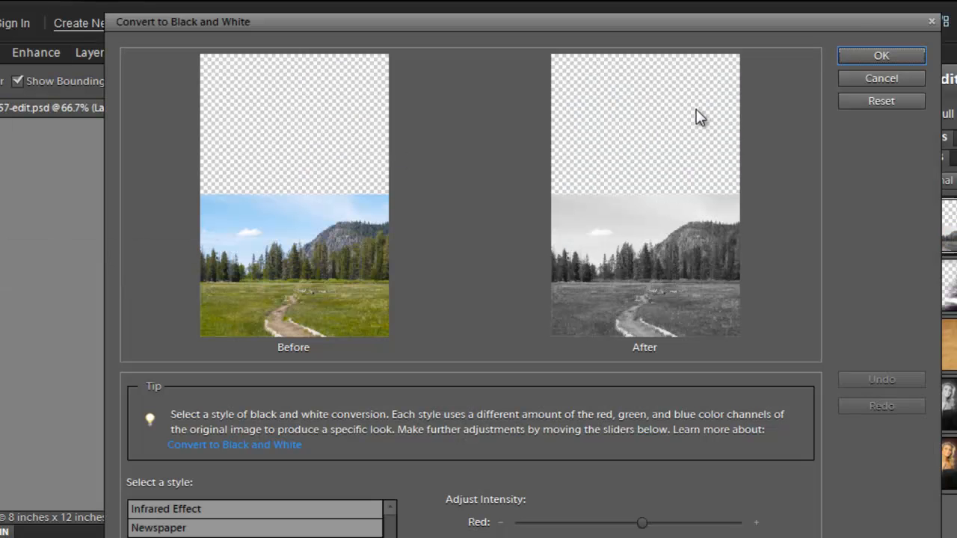
{"action": "left_click", "coordinate": [881, 55]}
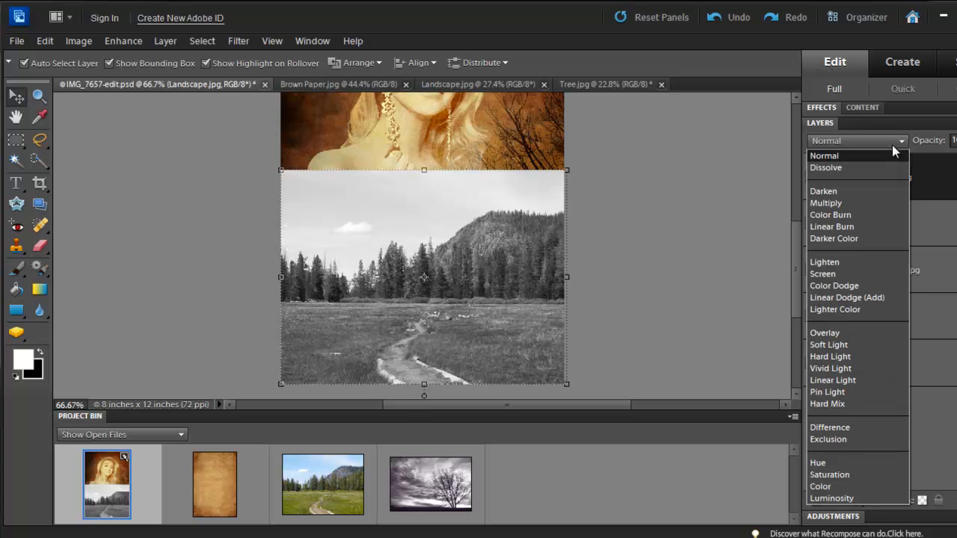
{"action": "left_click", "coordinate": [826, 203]}
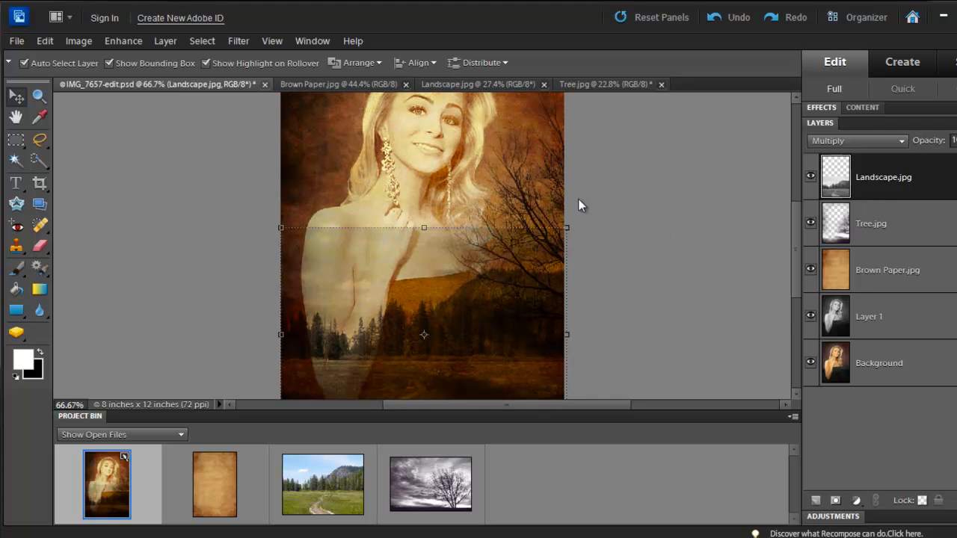
Step: Select the Landscape.jpg layer and erase it over the woman's chest
{"action": "left_click", "coordinate": [879, 363]}
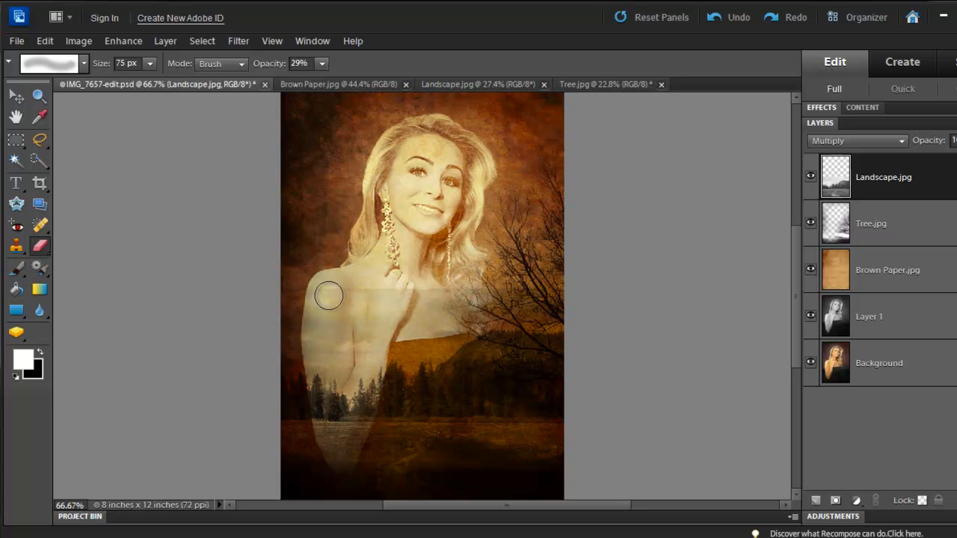
{"action": "left_click_drag", "start_coordinate": [329, 296], "coordinate": [440, 329]}
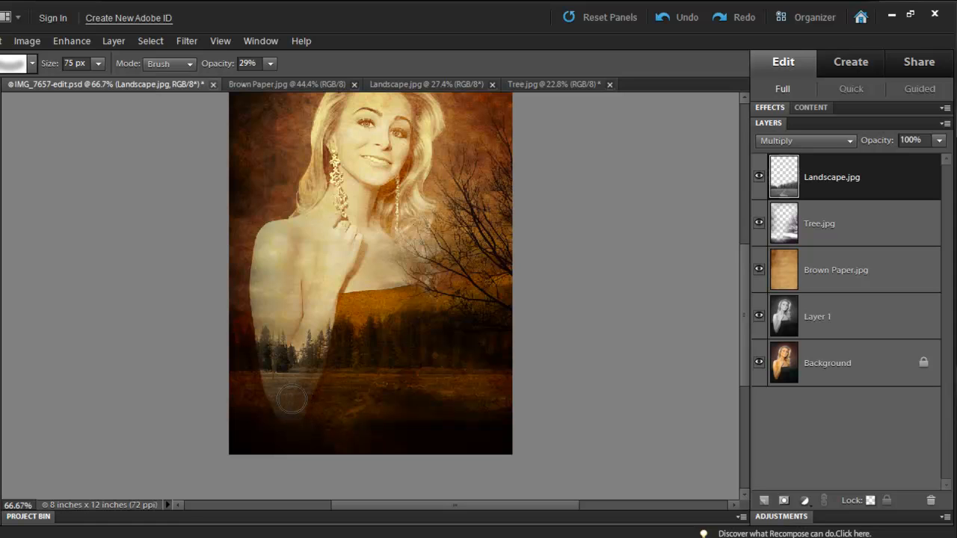
{"action": "mouse_move", "coordinate": [864, 178]}
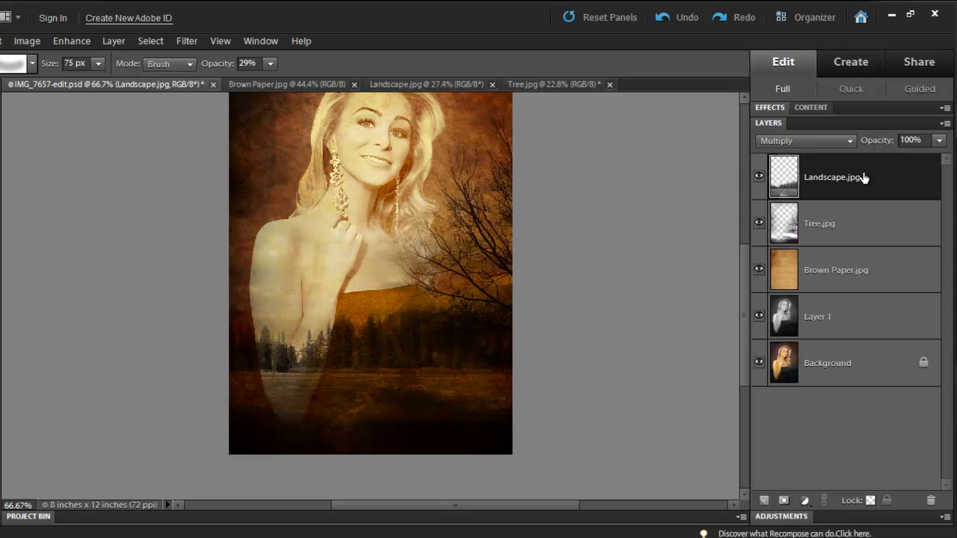
{"action": "mouse_move", "coordinate": [823, 331]}
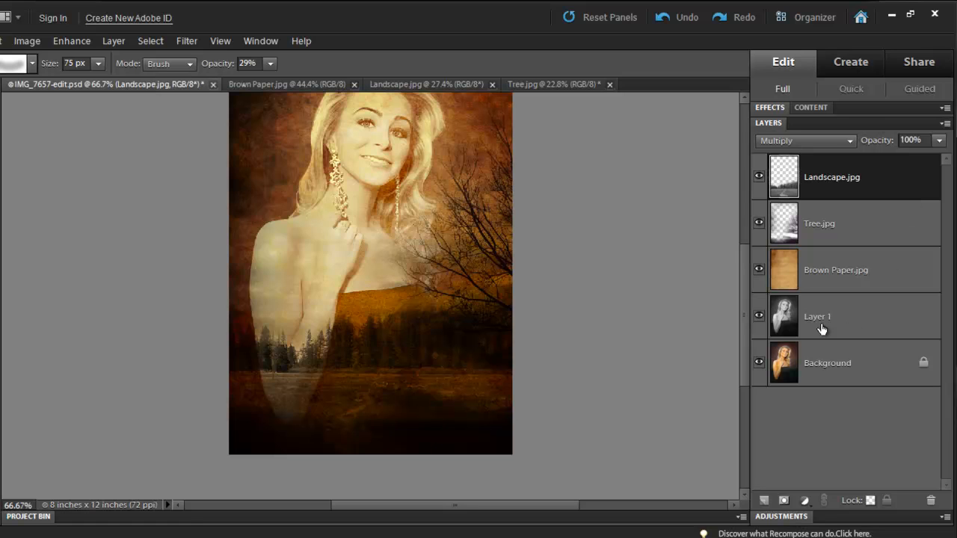
Step: Erase the lower-left of black-and-white Layer 1 at 452 px, 66% opacity, then activate Background
{"action": "left_click", "coordinate": [817, 317]}
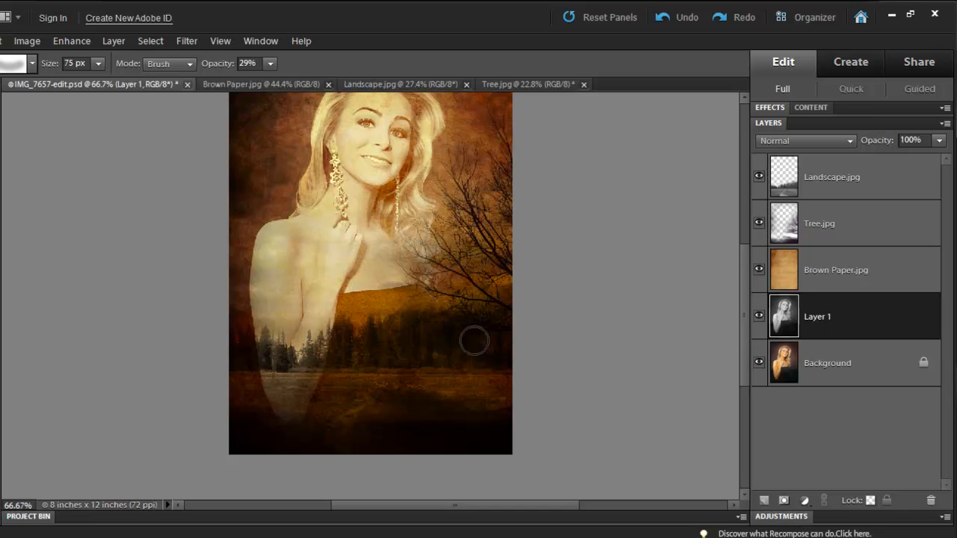
{"action": "mouse_move", "coordinate": [273, 402]}
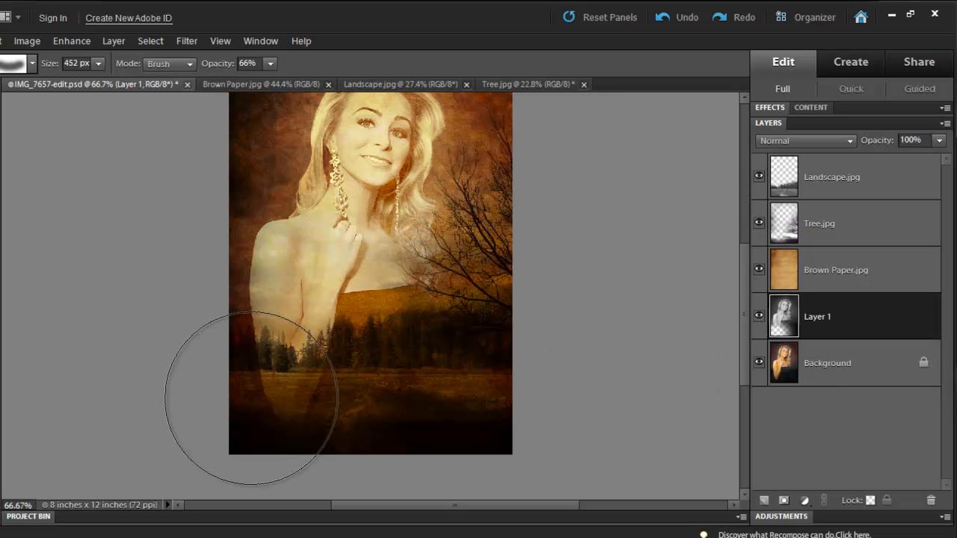
{"action": "mouse_move", "coordinate": [288, 407]}
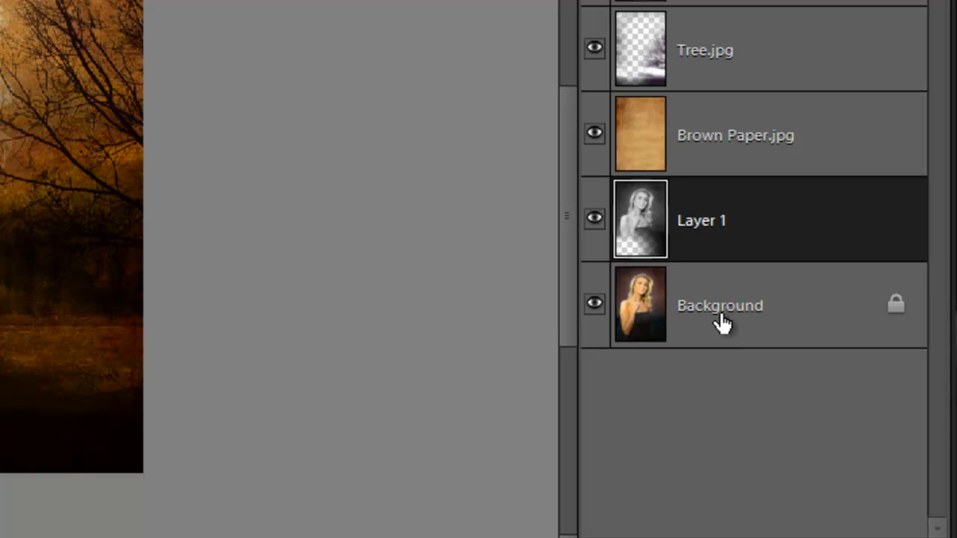
{"action": "left_click", "coordinate": [720, 305]}
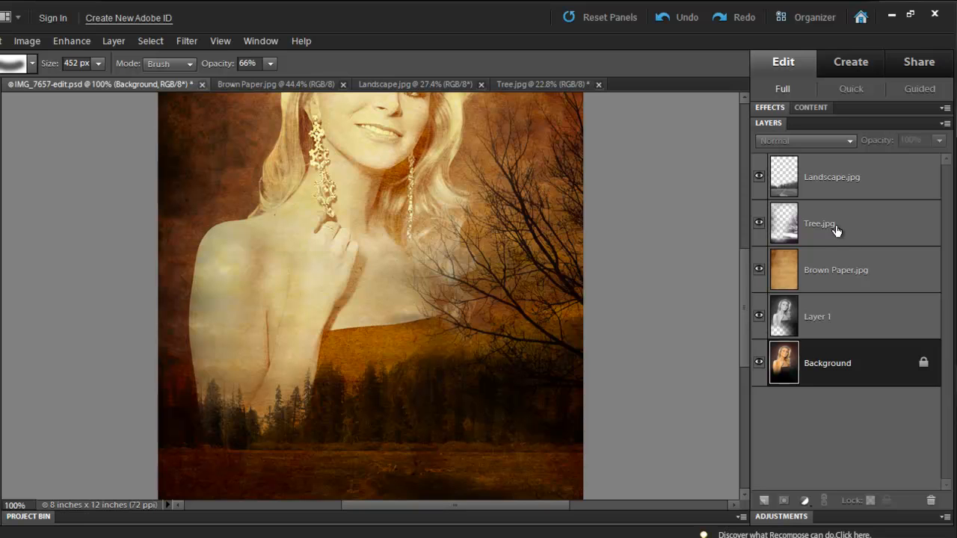
Step: On Tree.jpg, erase the branches over her chest with an 89 px, 38% opacity eraser
{"action": "left_click", "coordinate": [844, 222]}
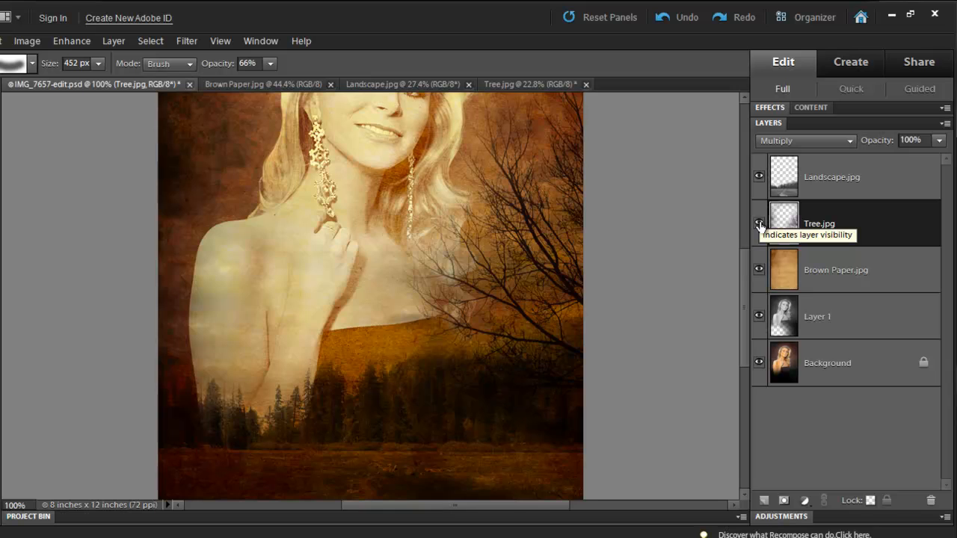
{"action": "left_click", "coordinate": [759, 222]}
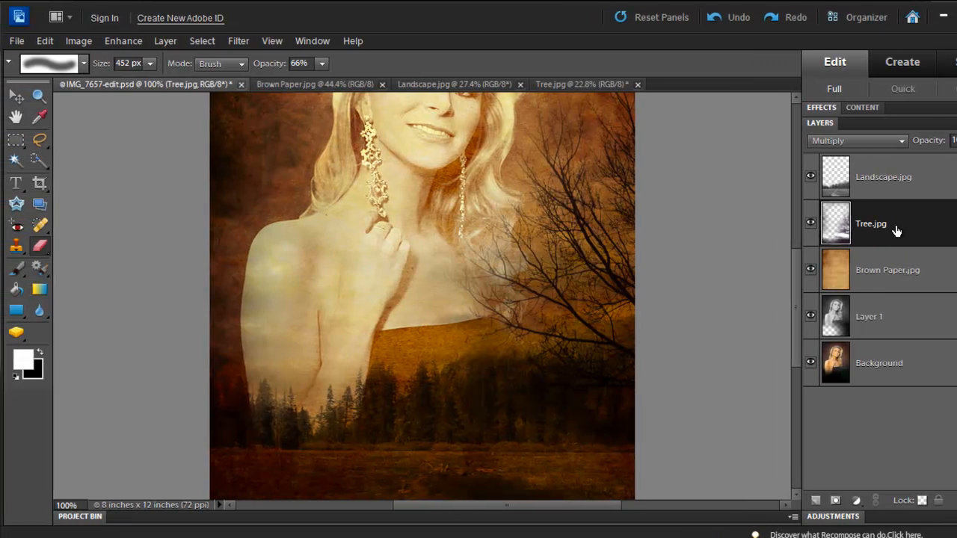
{"action": "left_click", "coordinate": [870, 222]}
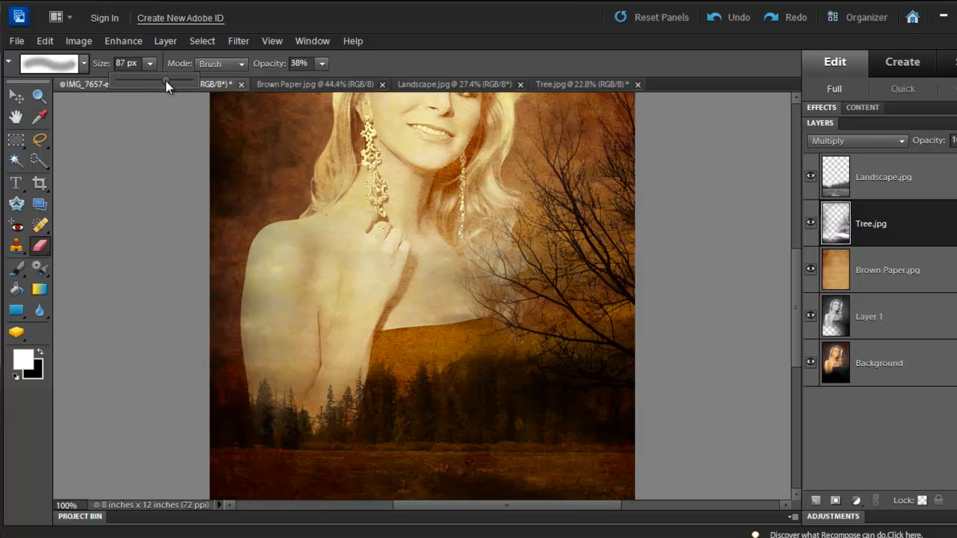
{"action": "left_click_drag", "start_coordinate": [157, 81], "coordinate": [167, 81]}
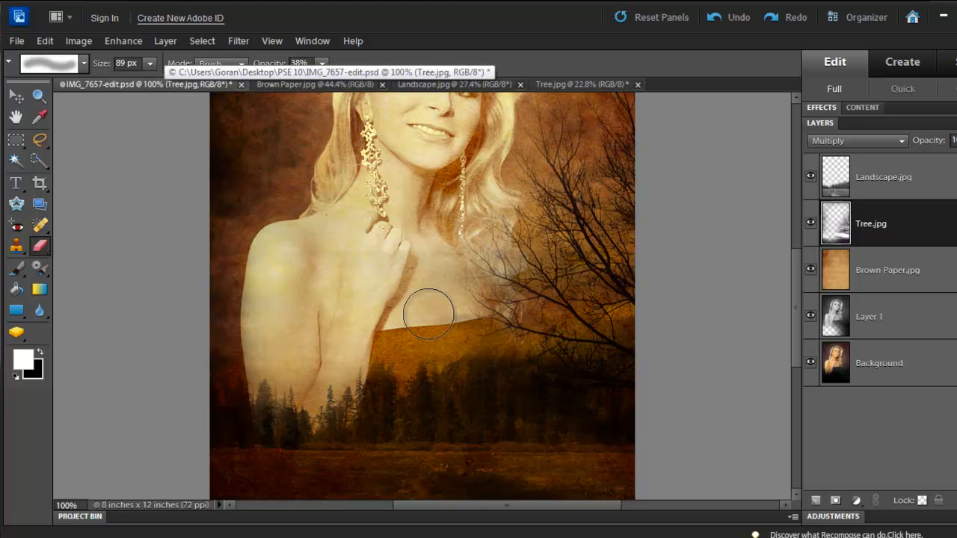
{"action": "left_click_drag", "start_coordinate": [430, 314], "coordinate": [467, 243]}
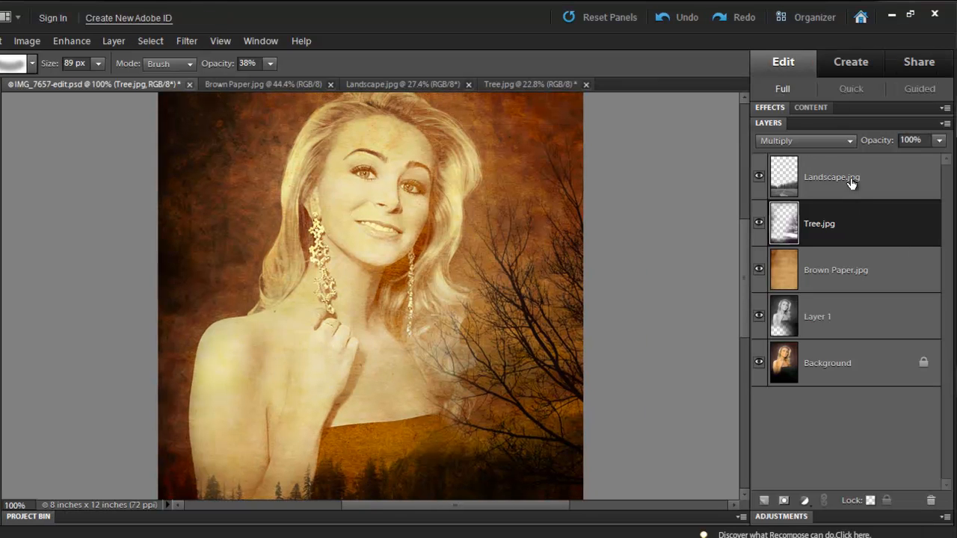
Step: Check Landscape.jpg, then erase tree texture along the bottom edge of the Tree.jpg layer
{"action": "left_click", "coordinate": [831, 177]}
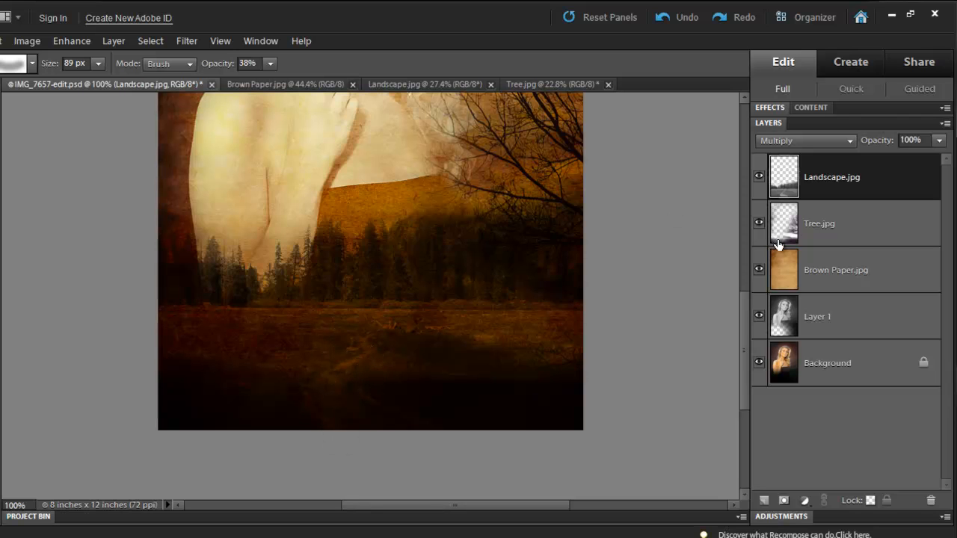
{"action": "left_click", "coordinate": [845, 223]}
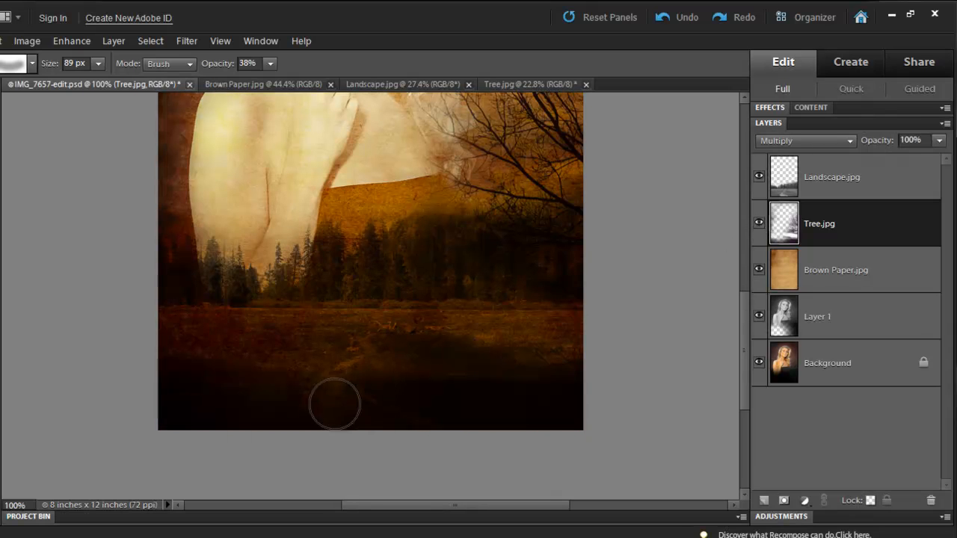
{"action": "left_click_drag", "start_coordinate": [335, 404], "coordinate": [392, 457]}
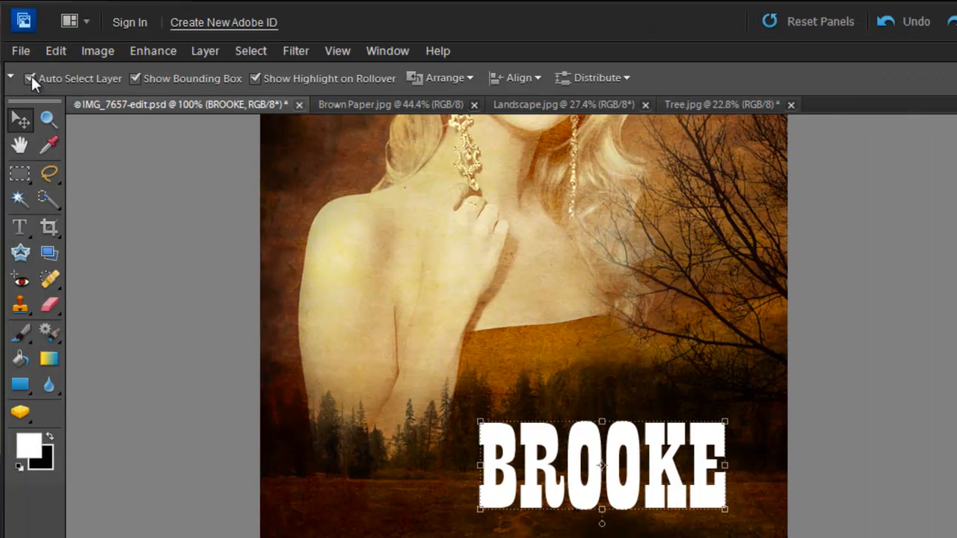
Step: Reopen the BROOKE title text, set in 140 pt Playbill, for editing
{"action": "left_click", "coordinate": [30, 77]}
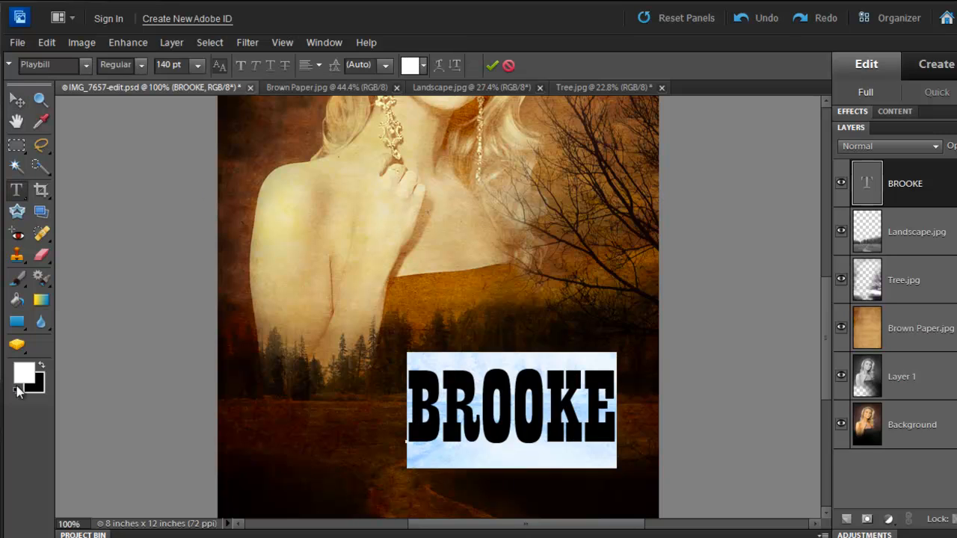
Step: Colour the BROOKE title a warm off-white, #e8e0c3
{"action": "left_click", "coordinate": [23, 372]}
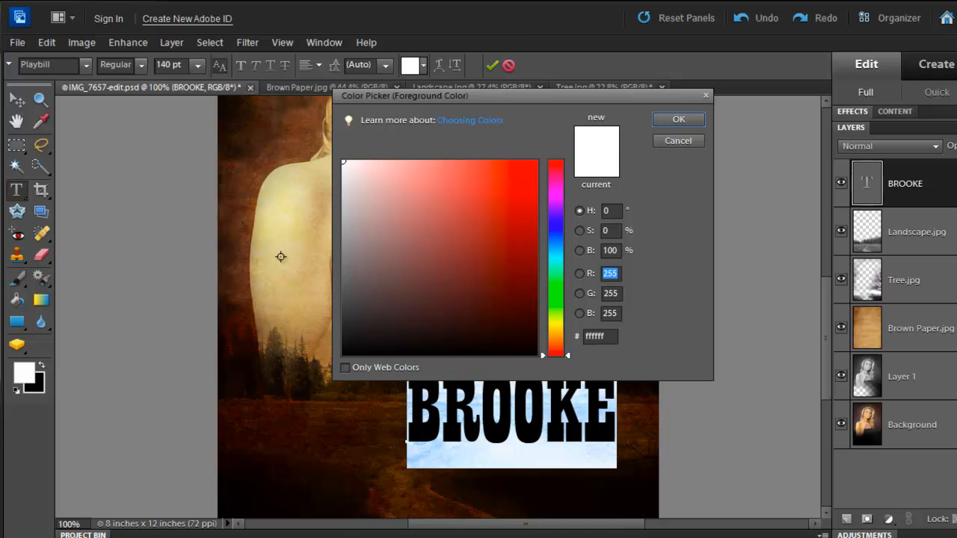
{"action": "left_click", "coordinate": [392, 189]}
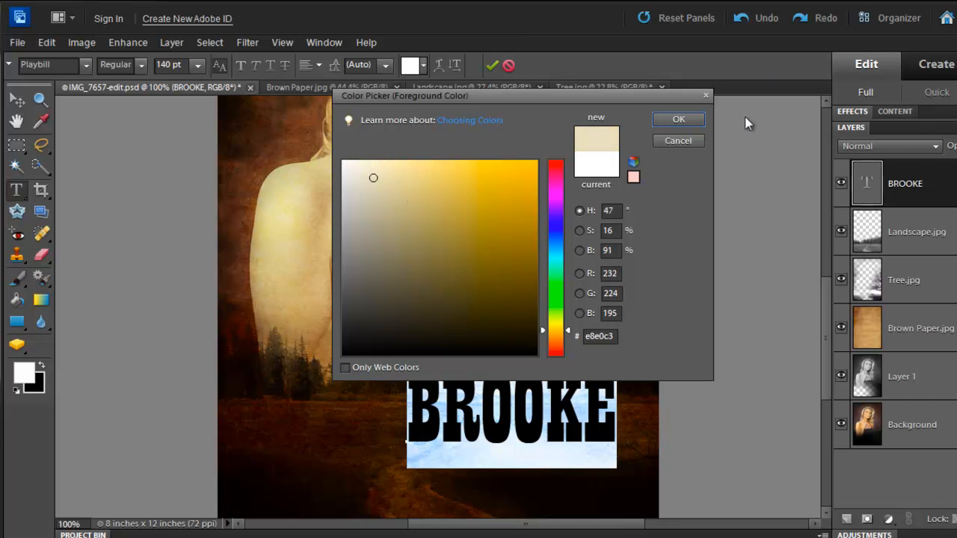
{"action": "left_click", "coordinate": [677, 120]}
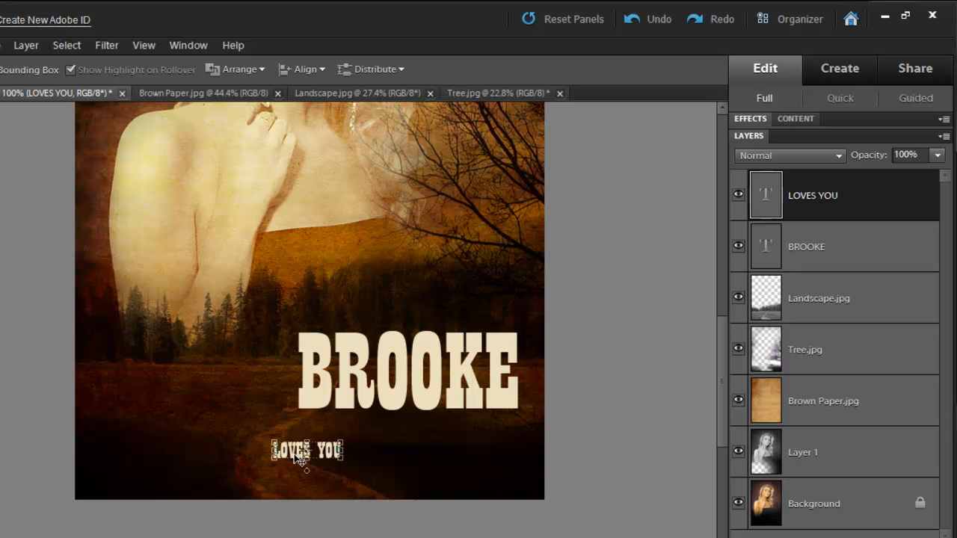
Step: Place the smaller LOVES YOU text line just beneath BROOKE
{"action": "left_click_drag", "start_coordinate": [307, 450], "coordinate": [485, 418]}
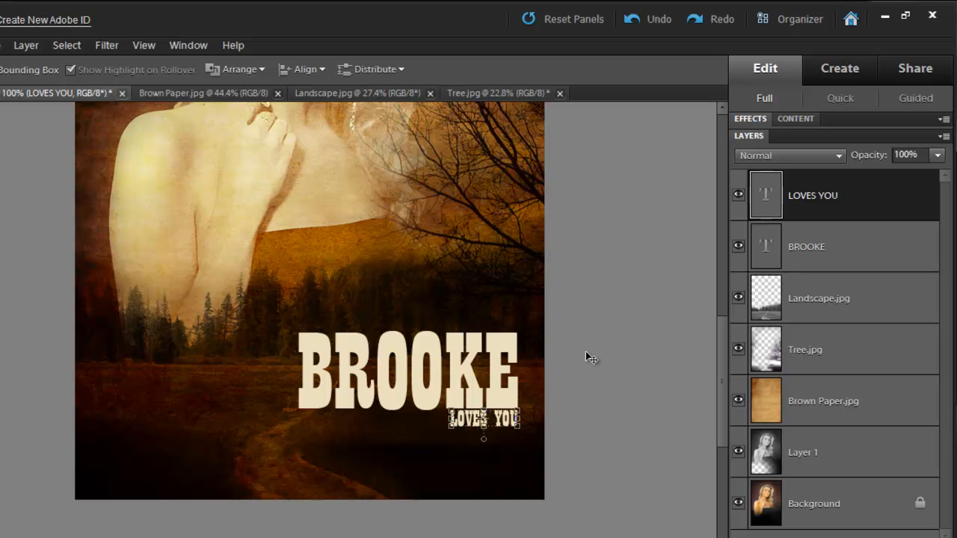
{"action": "key", "text": "shift"}
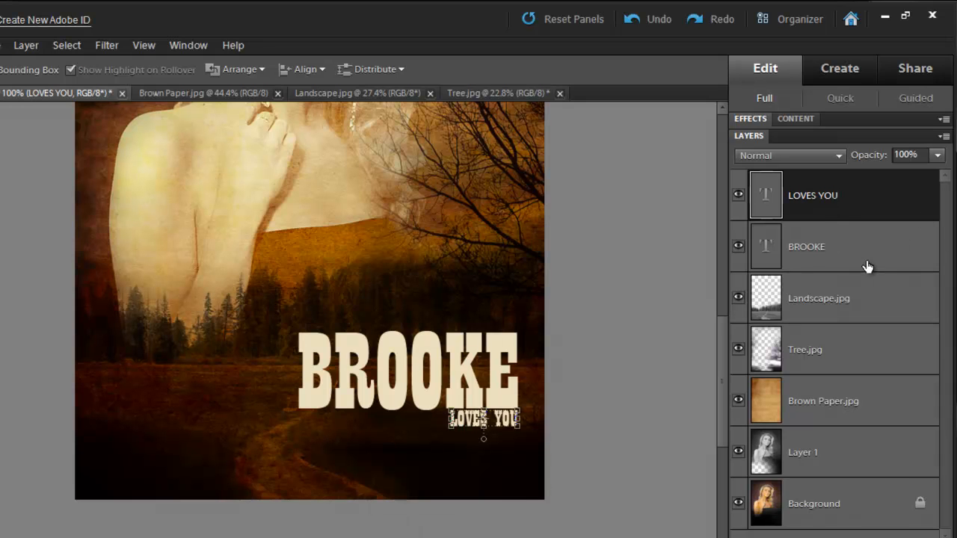
{"action": "mouse_move", "coordinate": [867, 253]}
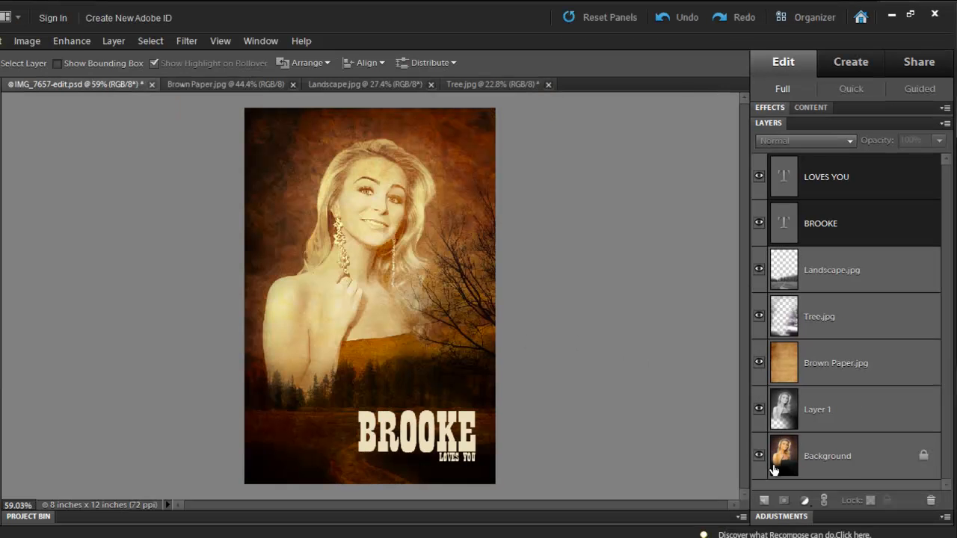
{"action": "mouse_move", "coordinate": [760, 456]}
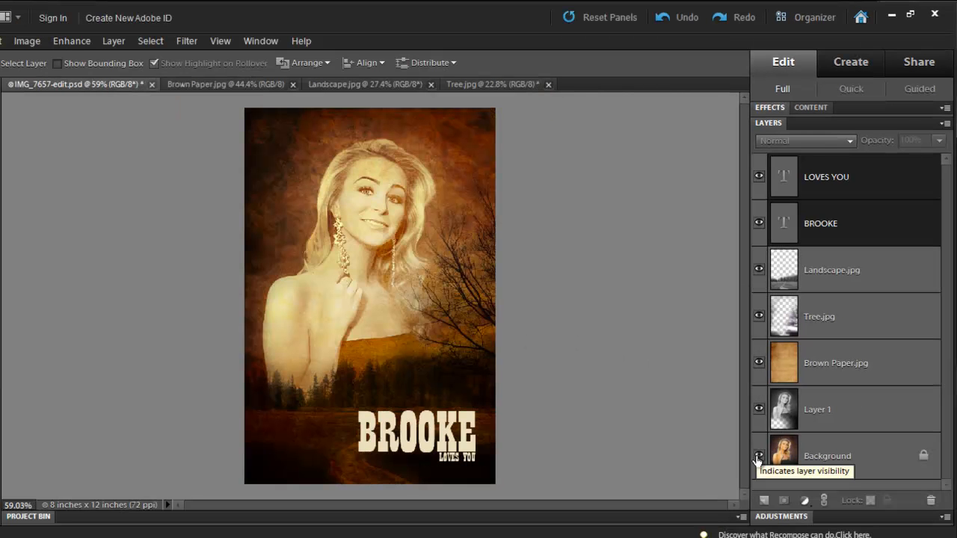
Step: Hide the colour Background layer so the portrait reads as sepia black-and-white
{"action": "left_click", "coordinate": [758, 456]}
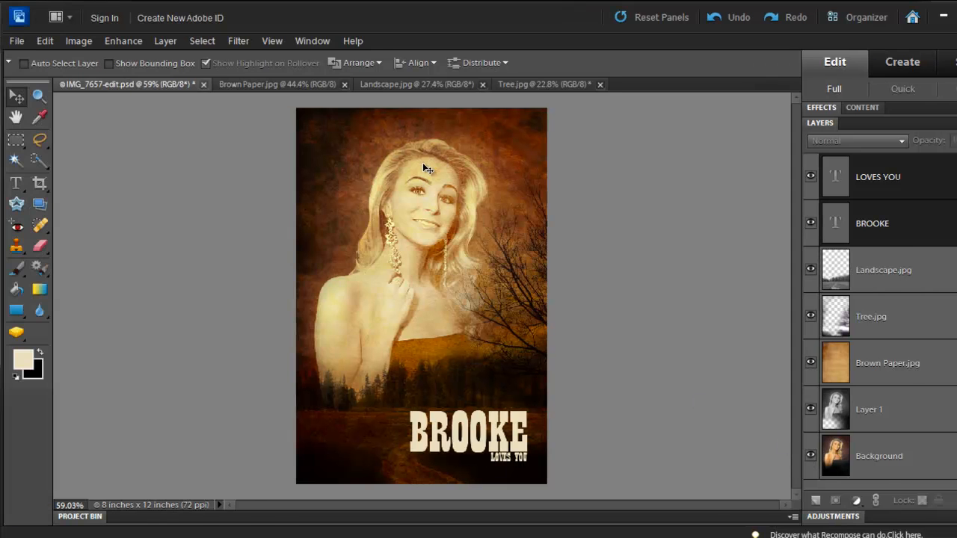
{"action": "mouse_move", "coordinate": [441, 257]}
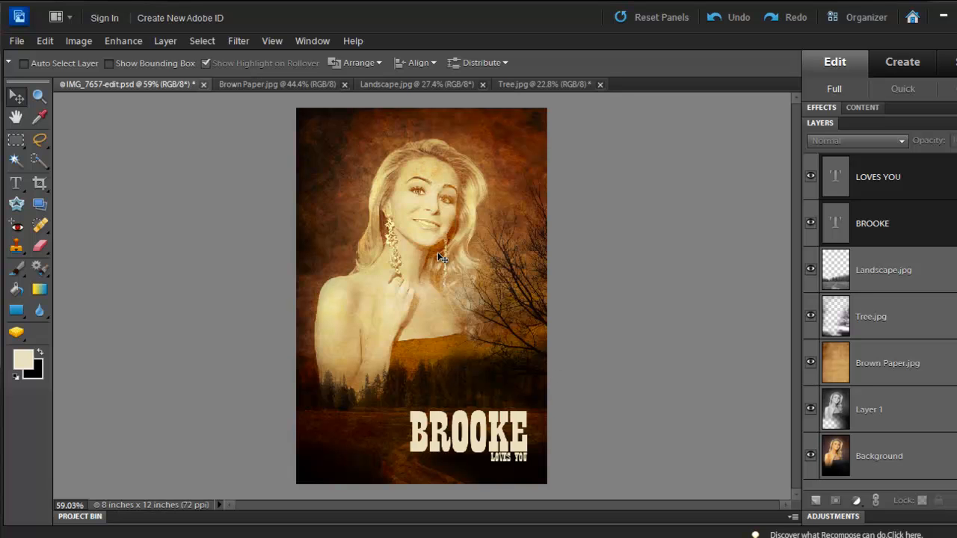